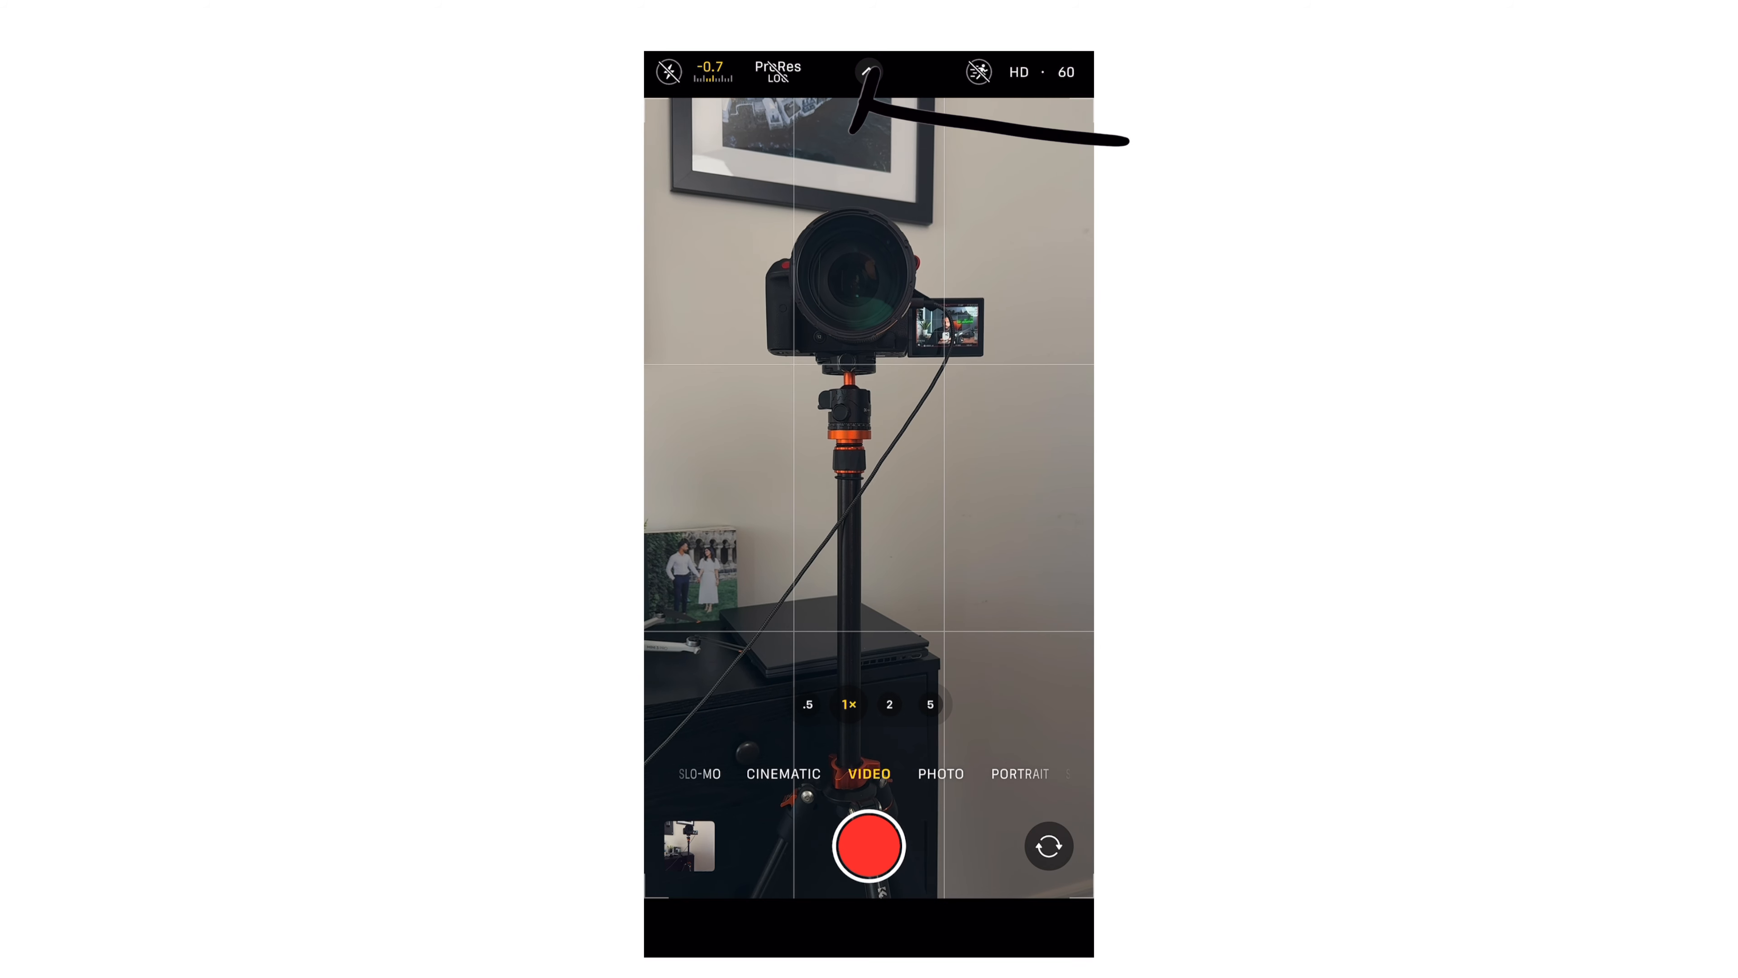
# Enable ProRes Log in 4K, dismiss the ProRes warning and set 24 fps.
pyautogui.click(869, 71)
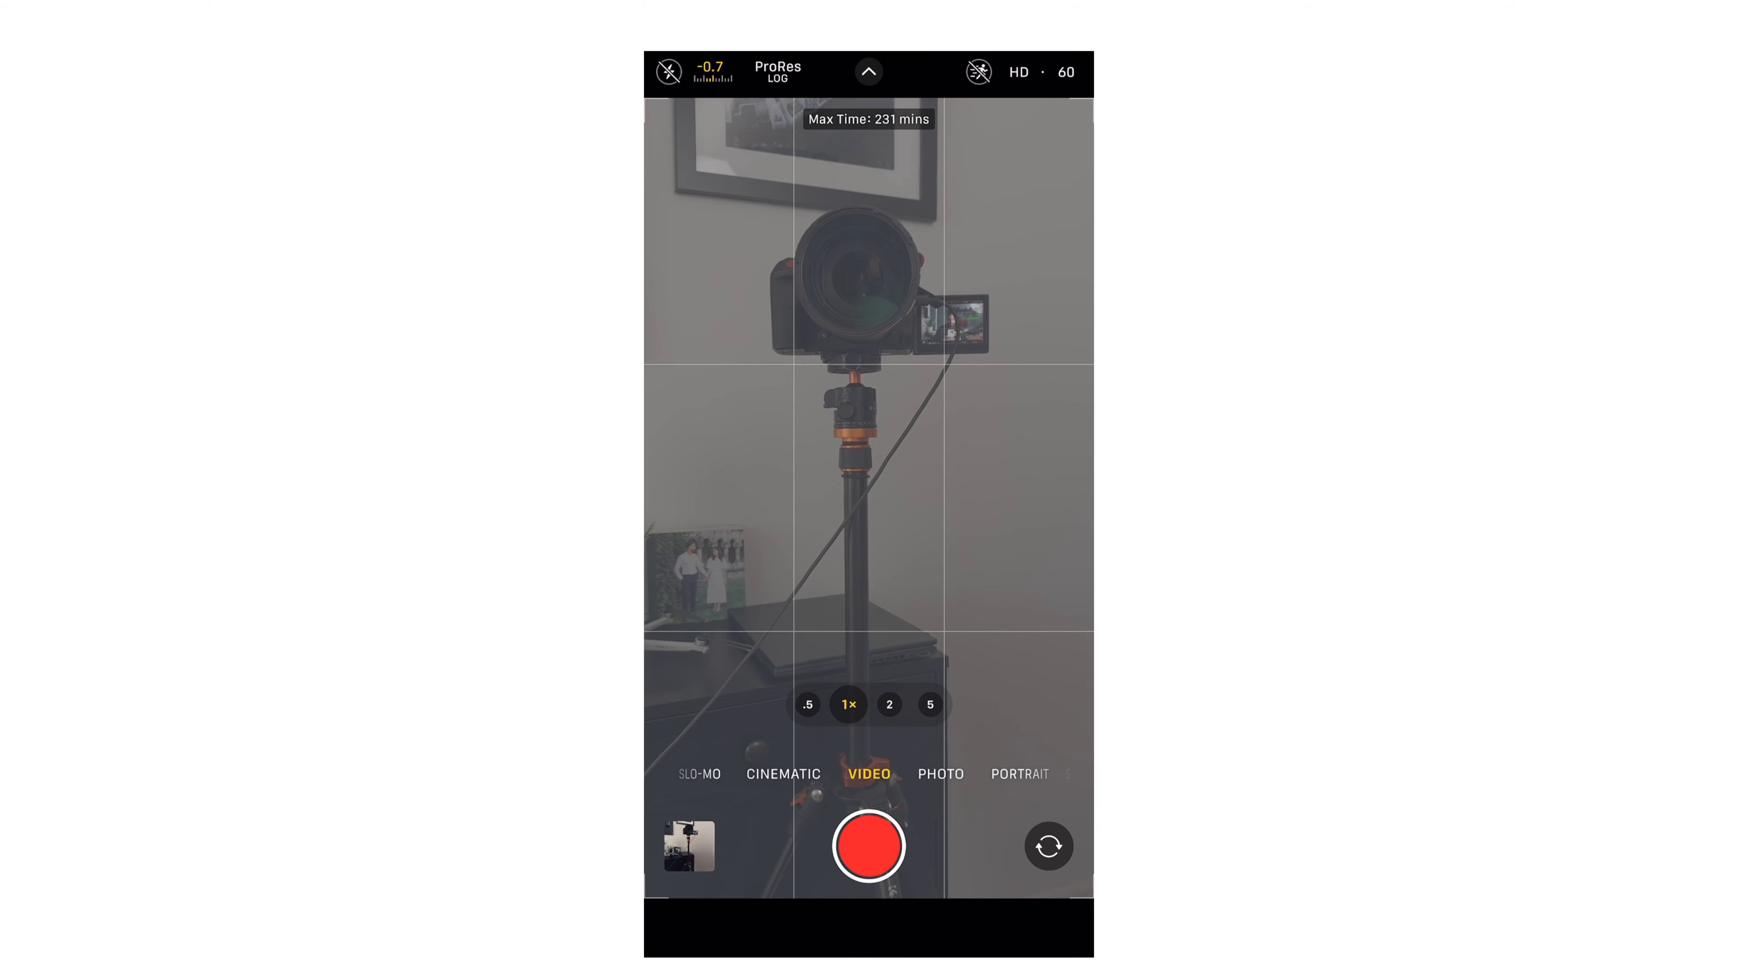
pyautogui.click(1016, 72)
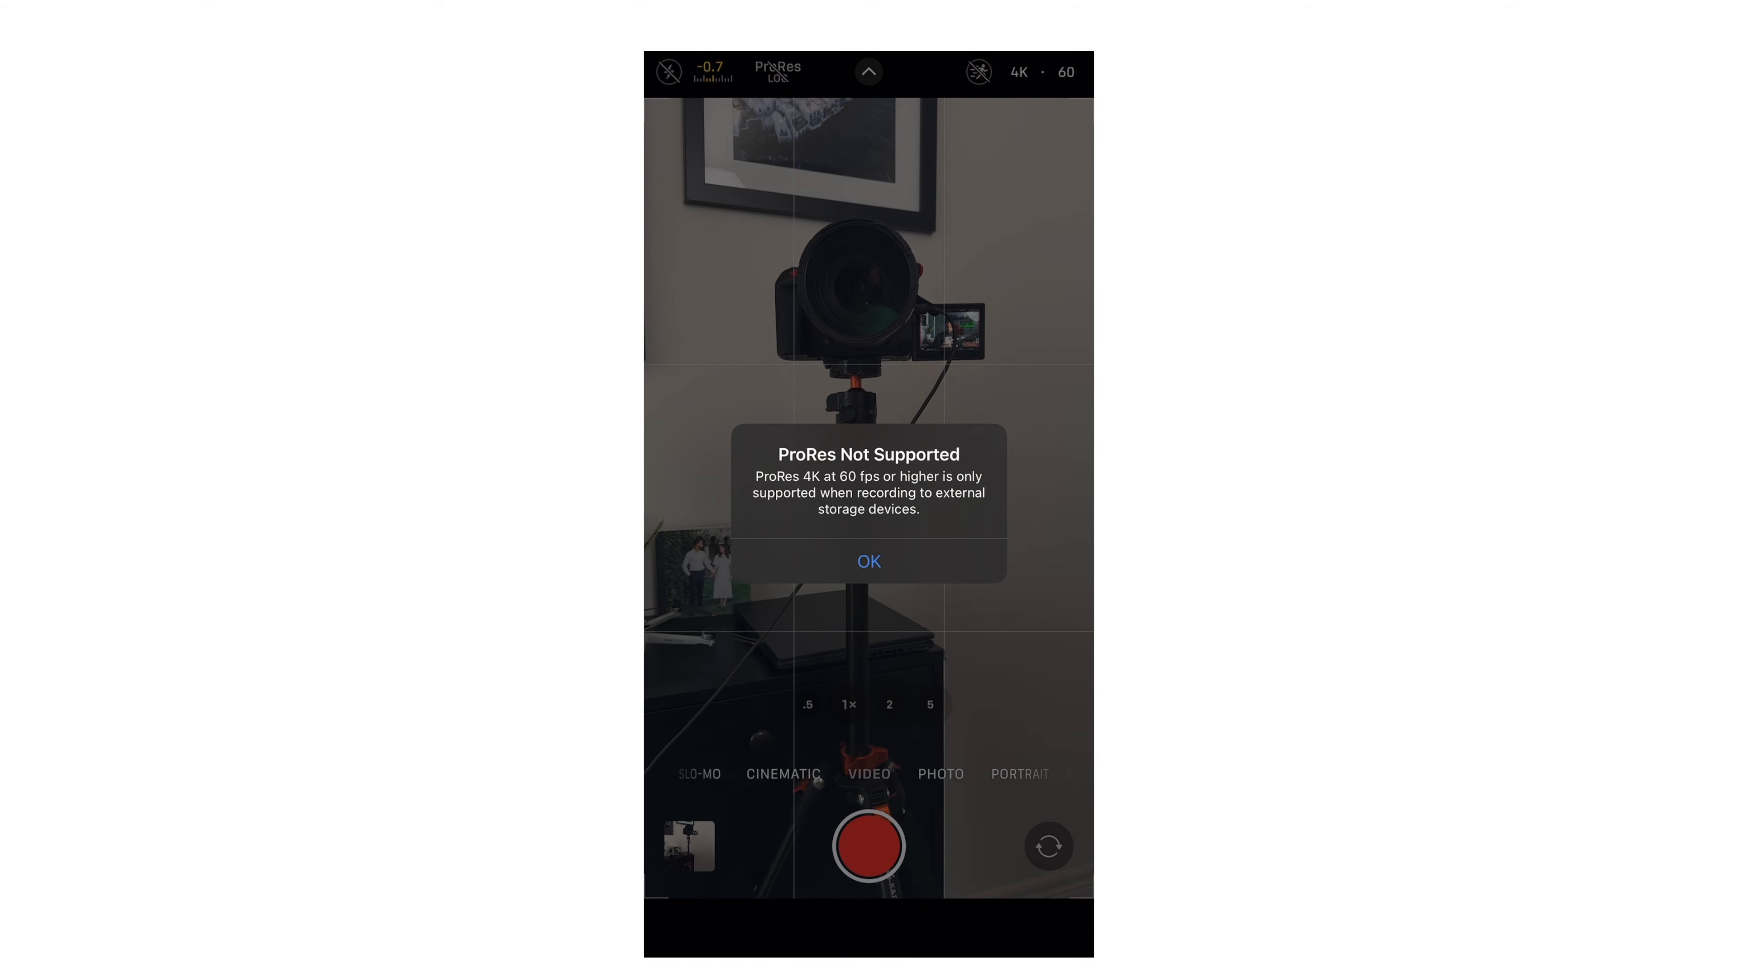
pyautogui.click(868, 561)
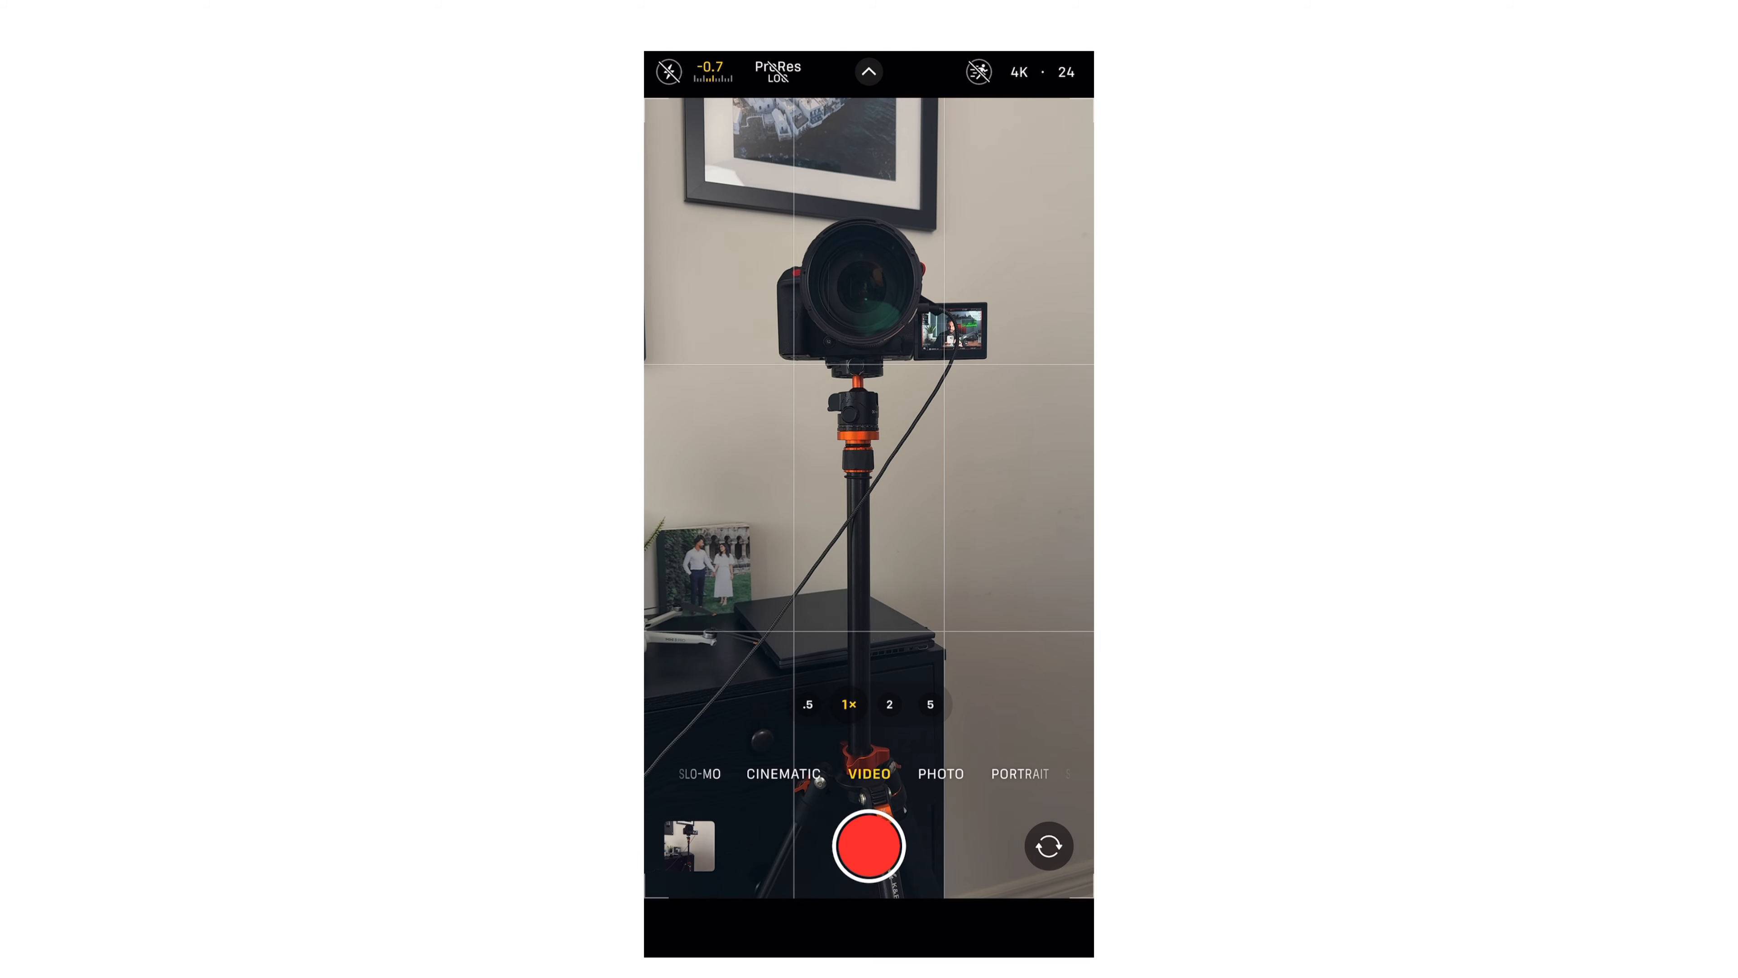
pyautogui.click(1066, 73)
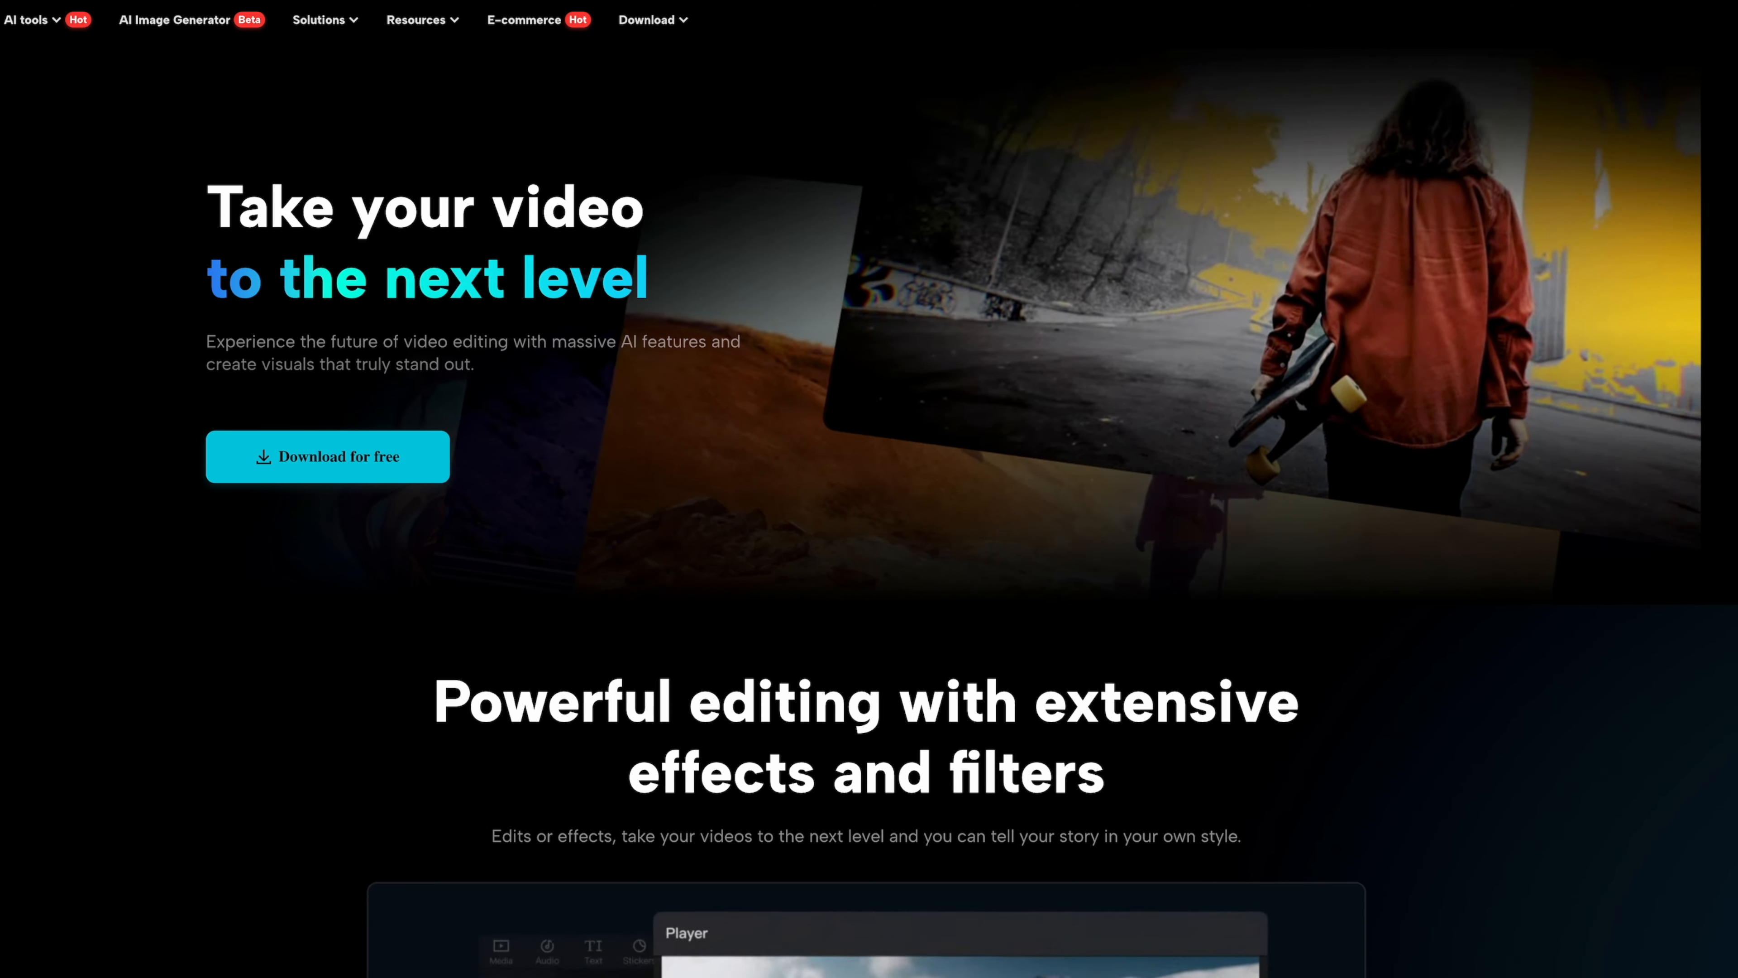
# Scroll down the CapCut download page through the desktop feature sections.
pyautogui.scroll(-3)
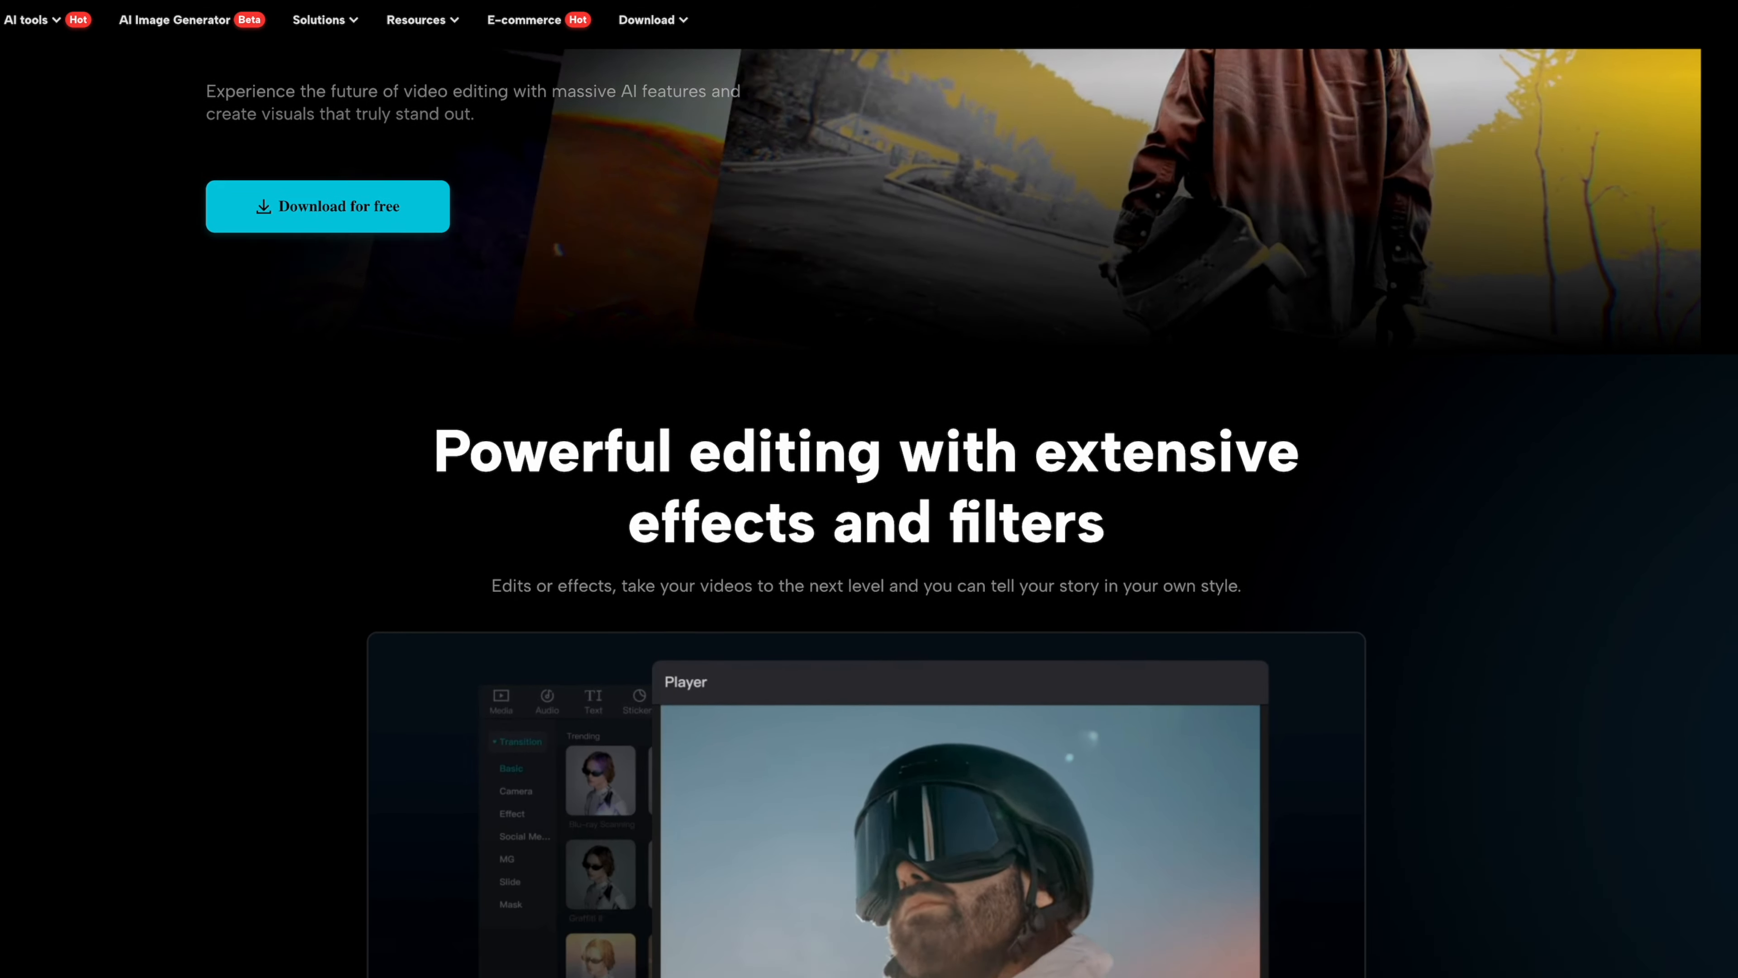
pyautogui.scroll(-3)
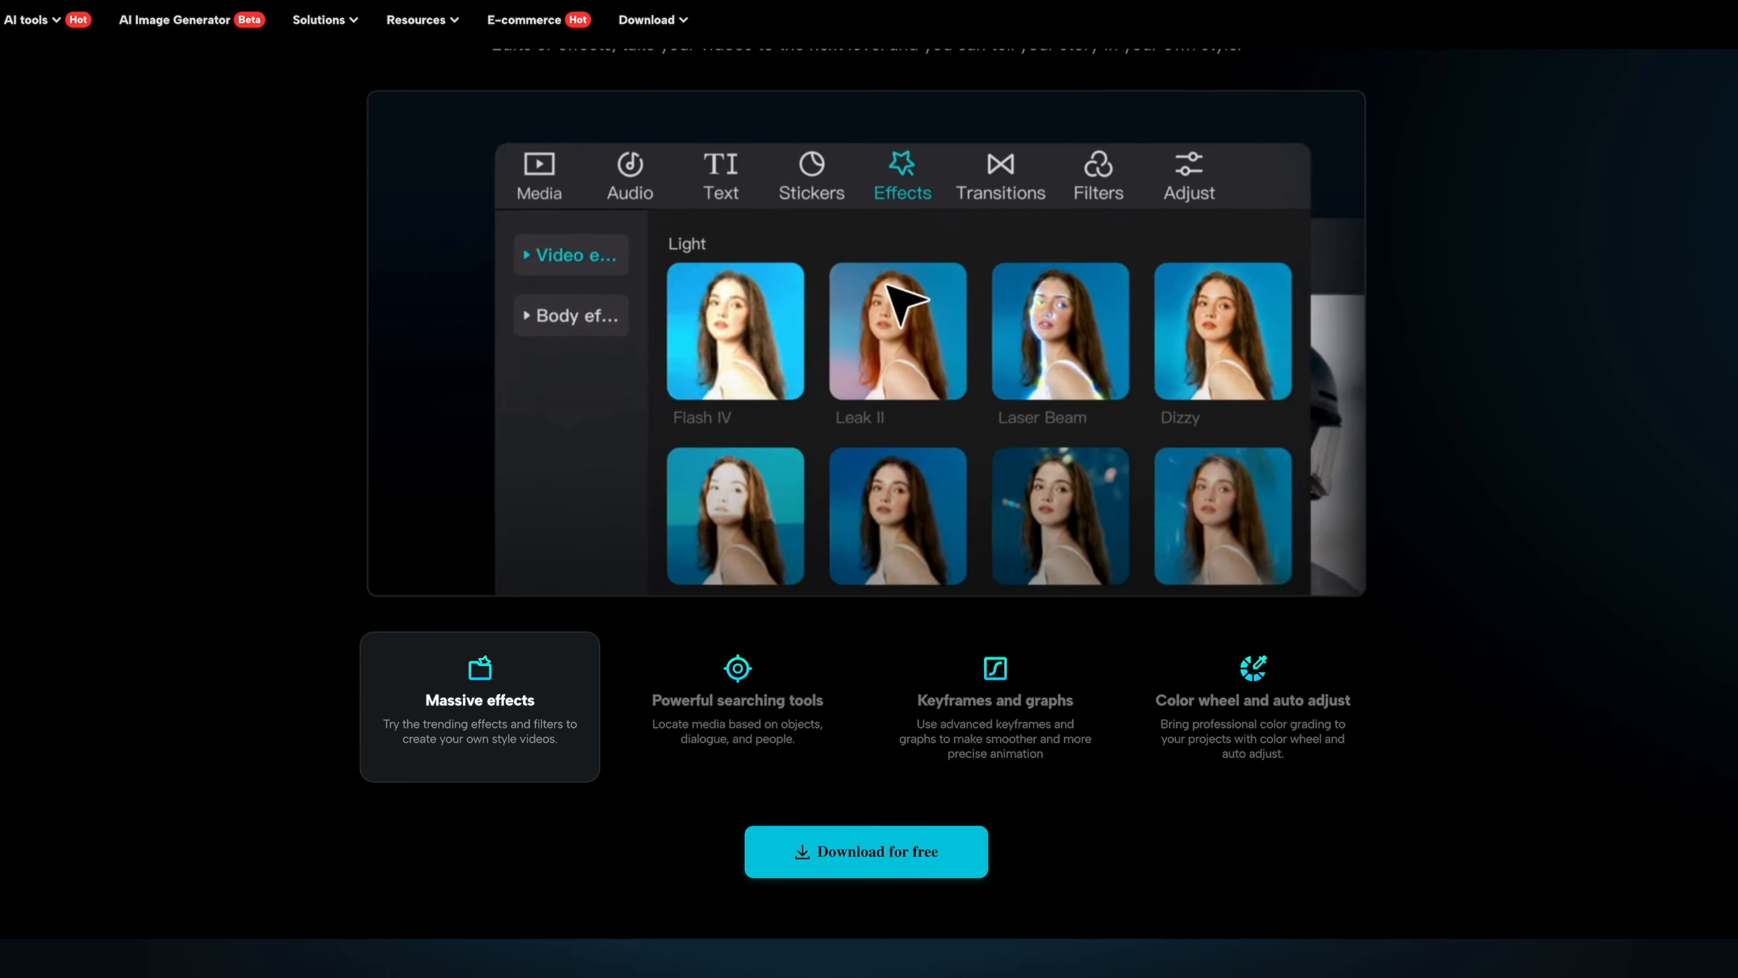
pyautogui.scroll(-3)
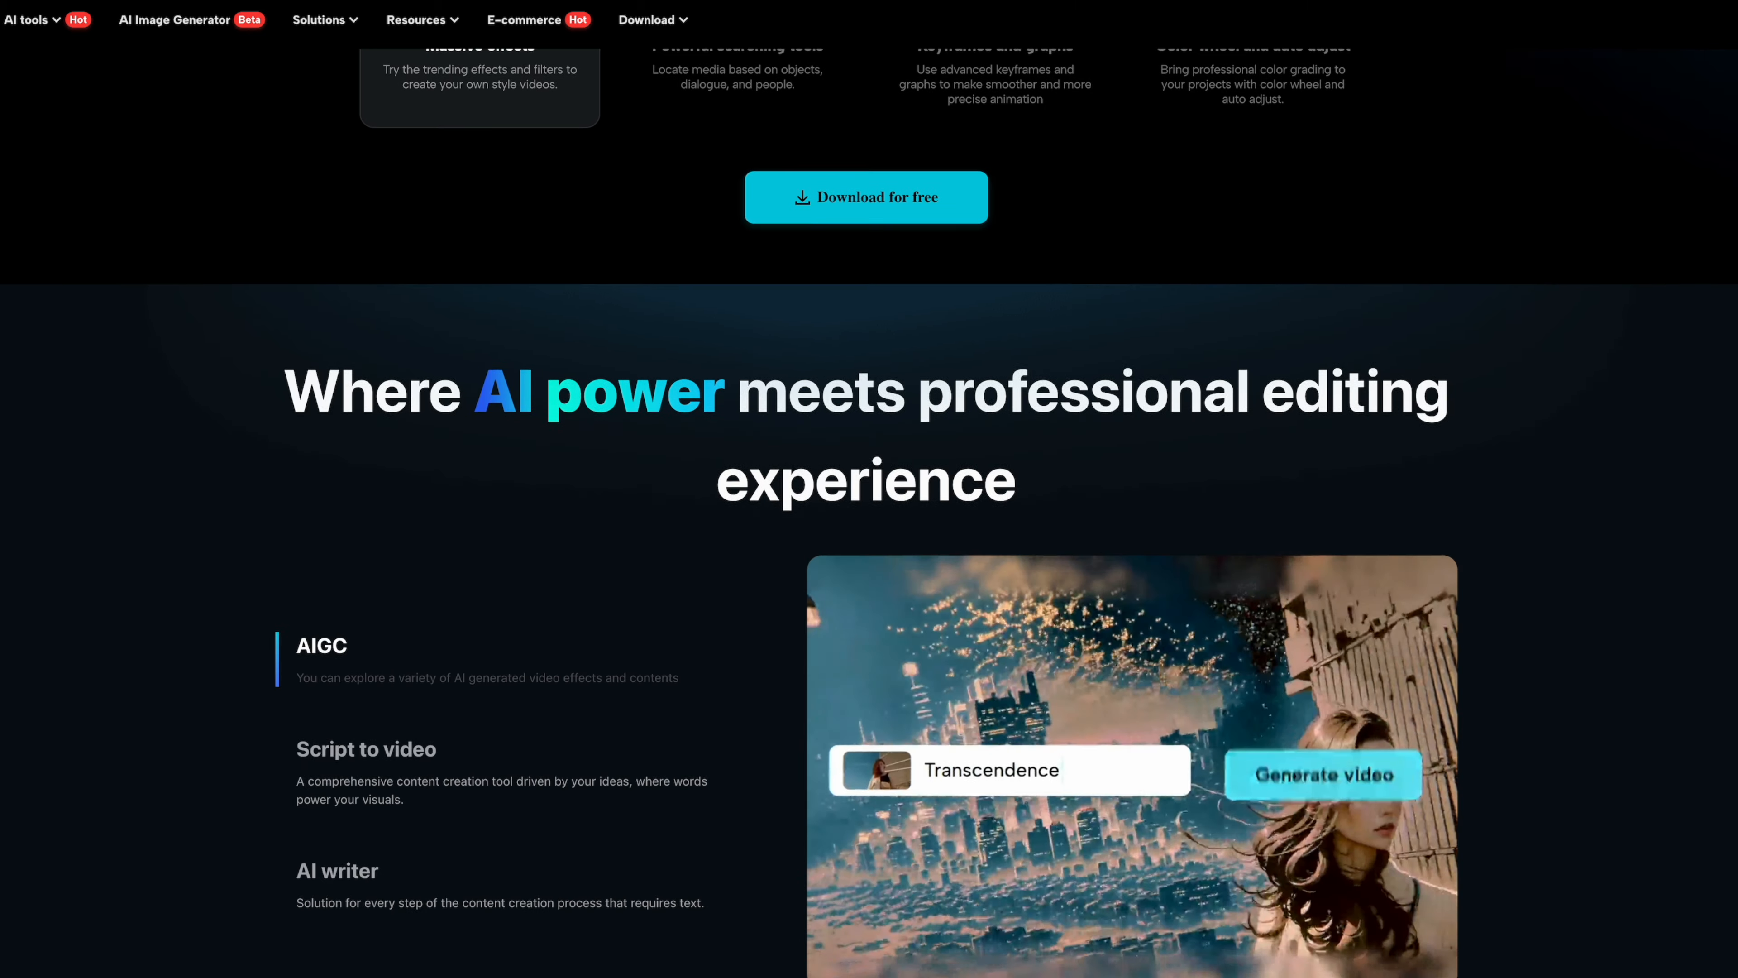
pyautogui.scroll(-3)
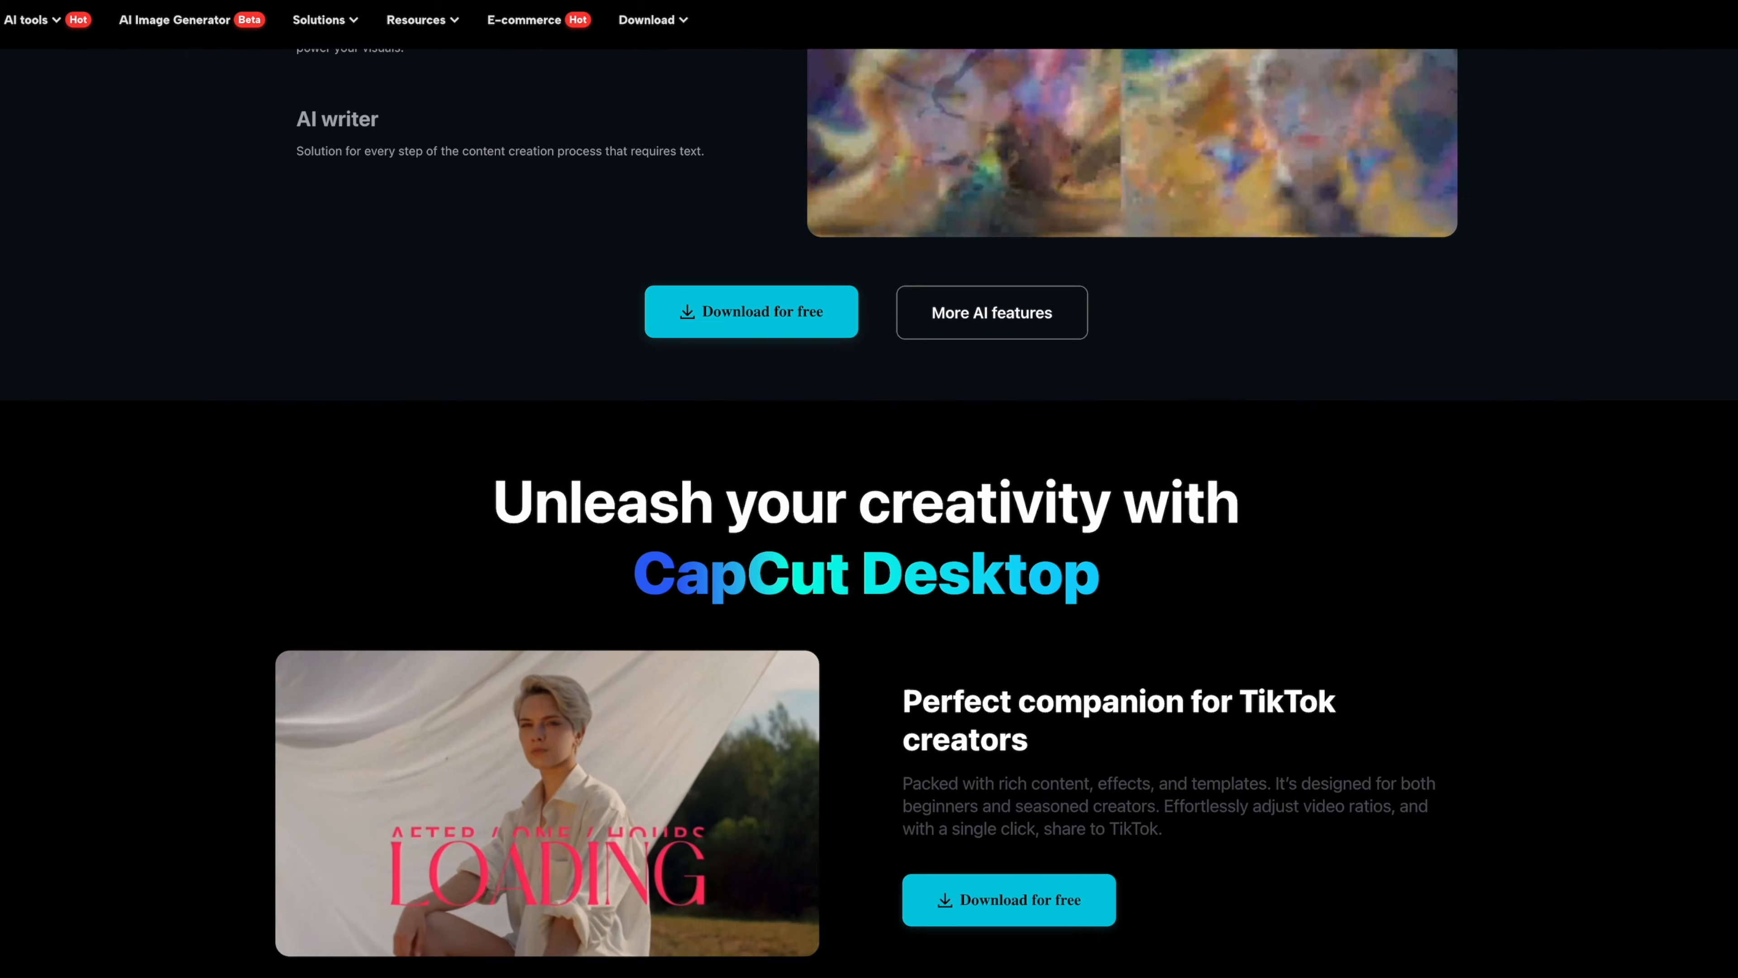
pyautogui.scroll(-3)
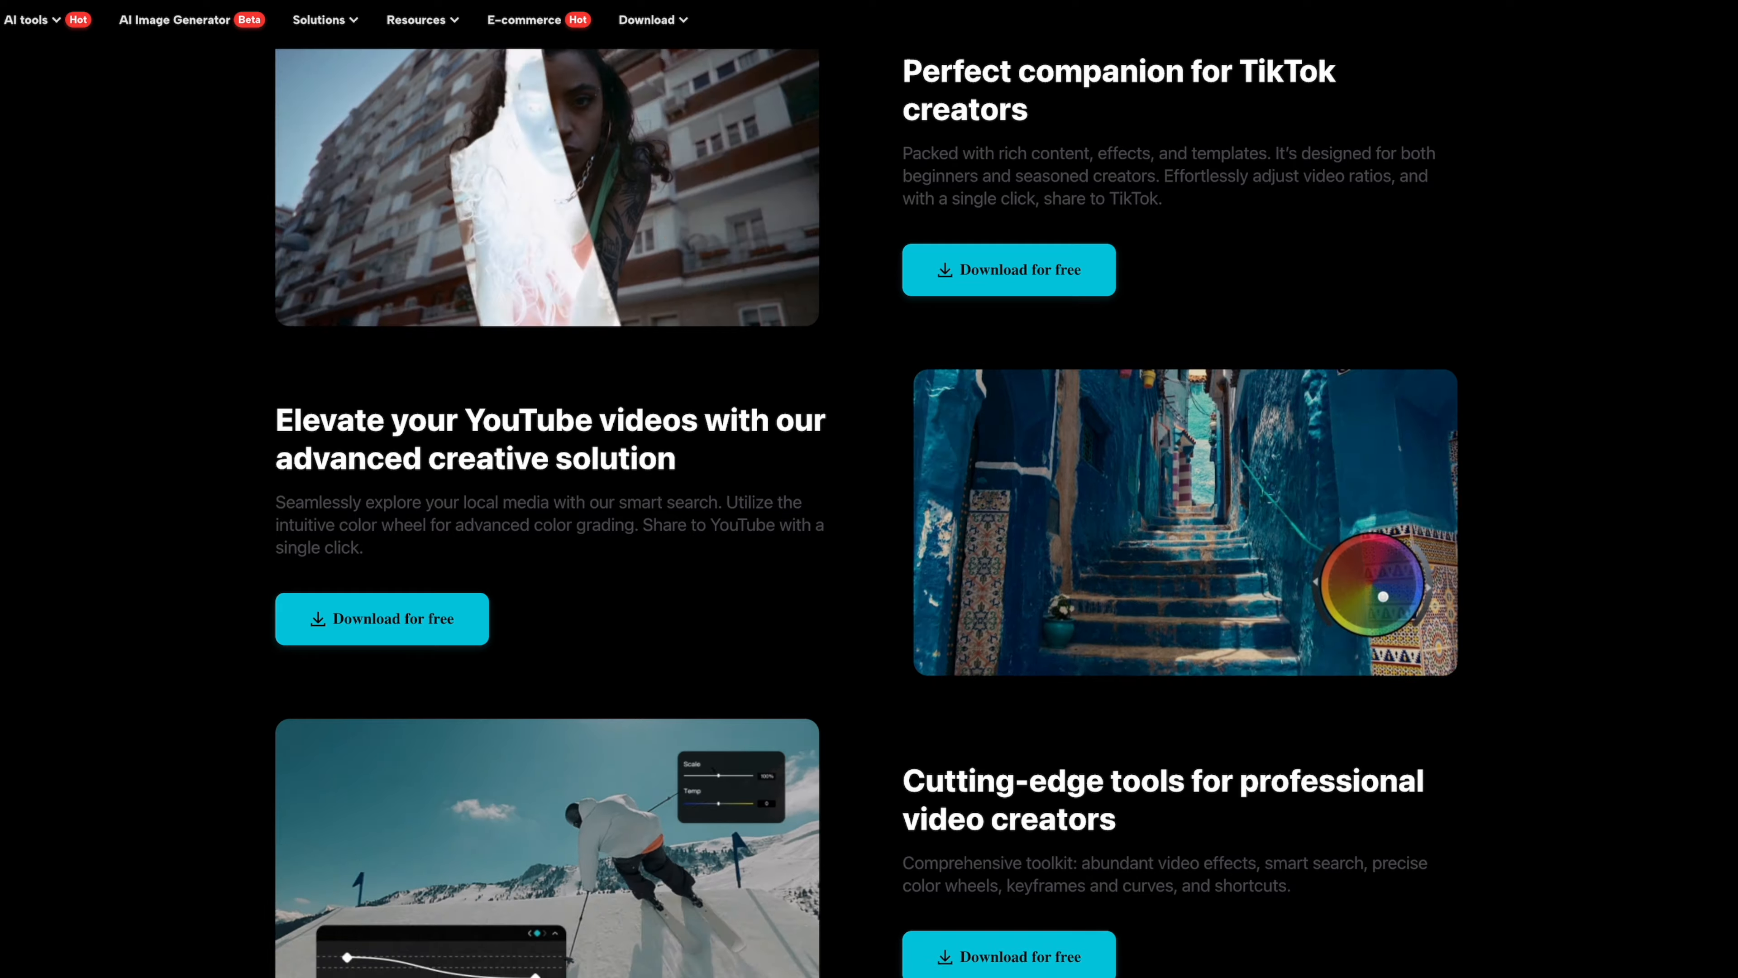
pyautogui.scroll(-3)
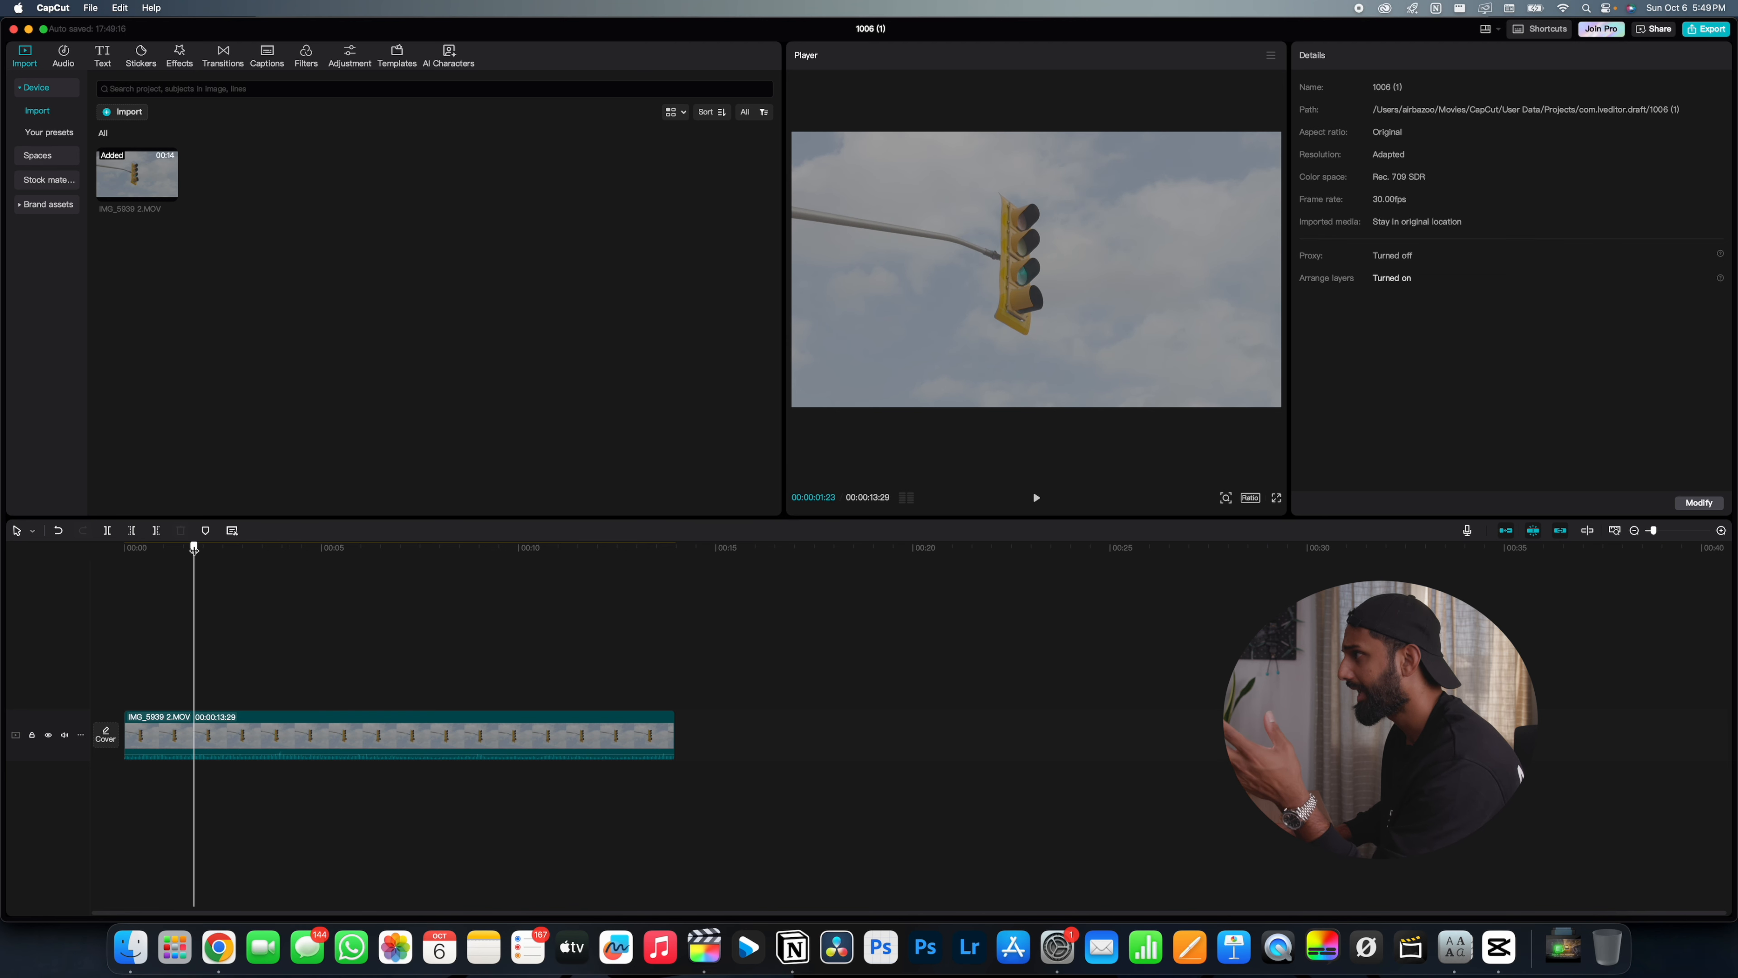
# Select the traffic light clip around five seconds in and show its LUT adjustment section.
pyautogui.click(488, 547)
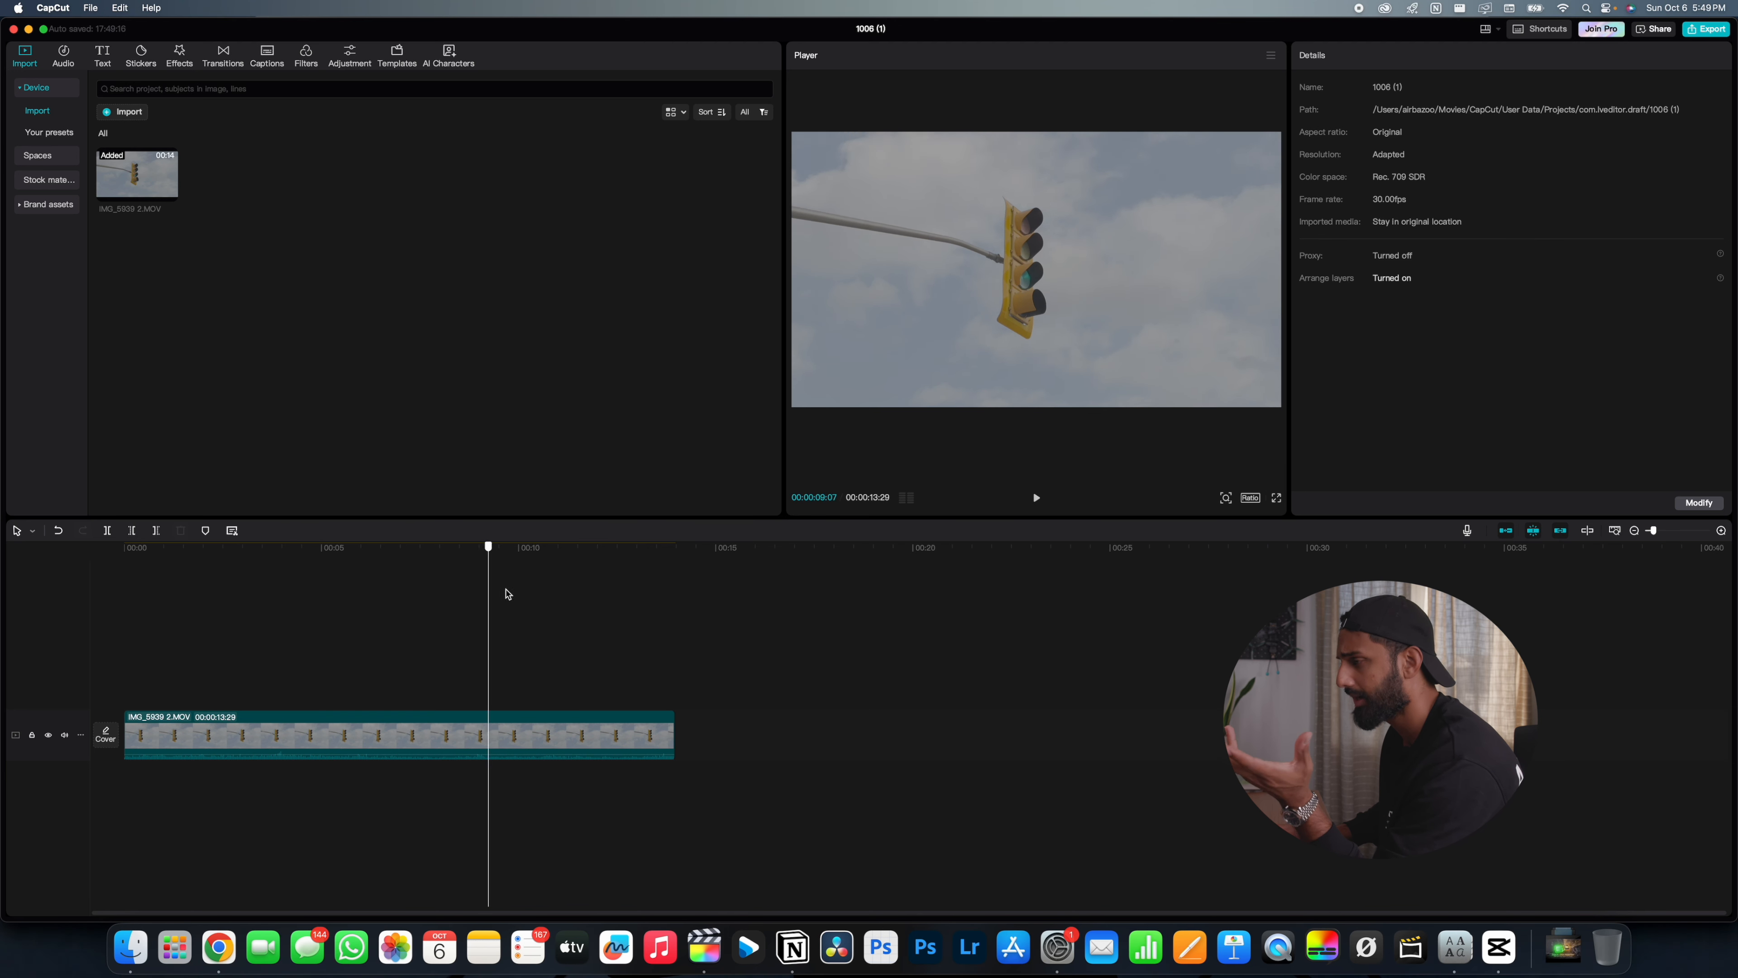
pyautogui.click(364, 547)
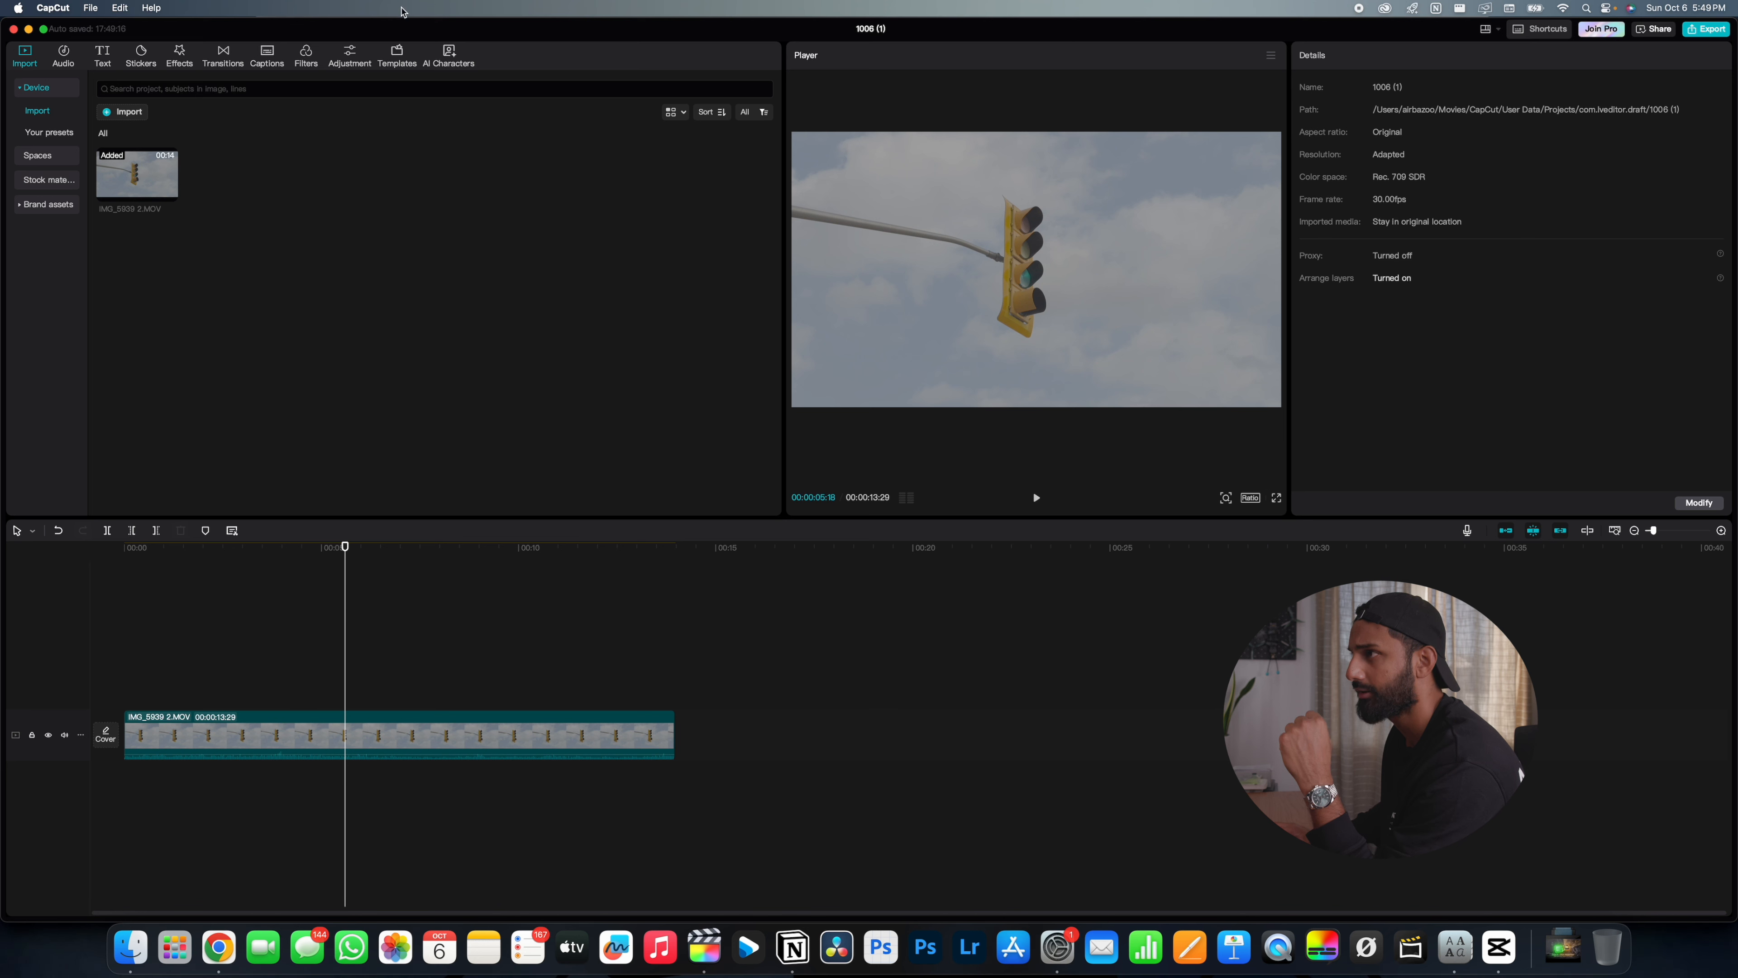
pyautogui.click(394, 734)
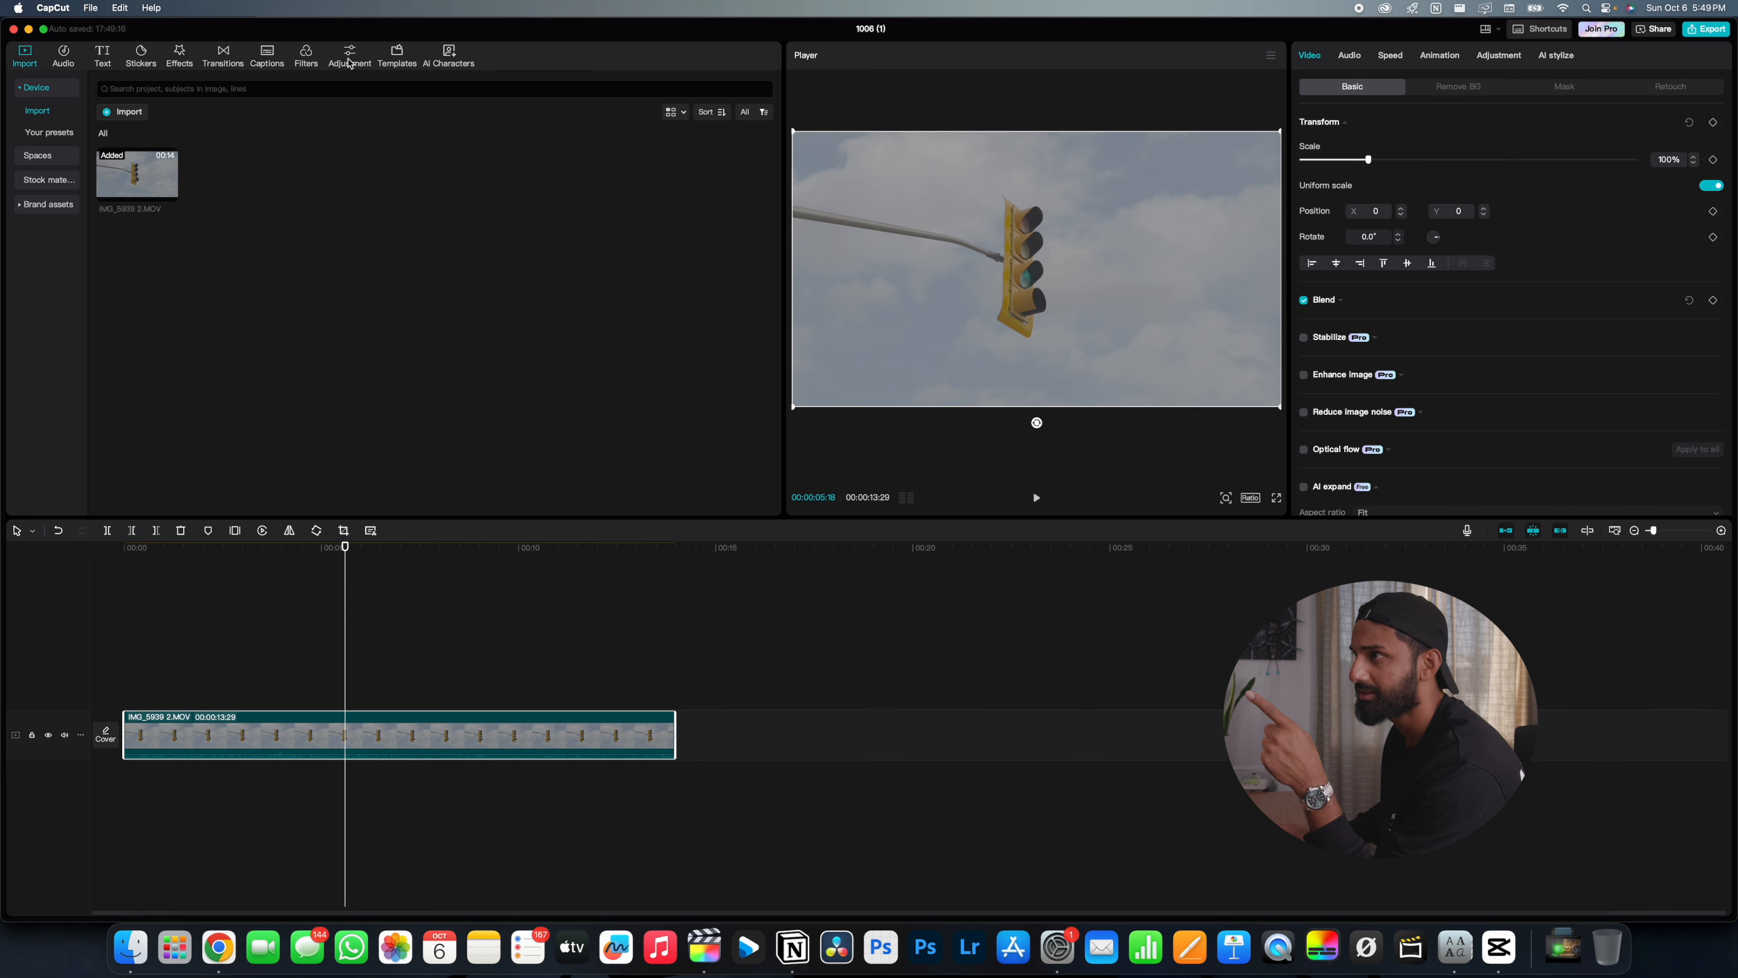
pyautogui.click(349, 56)
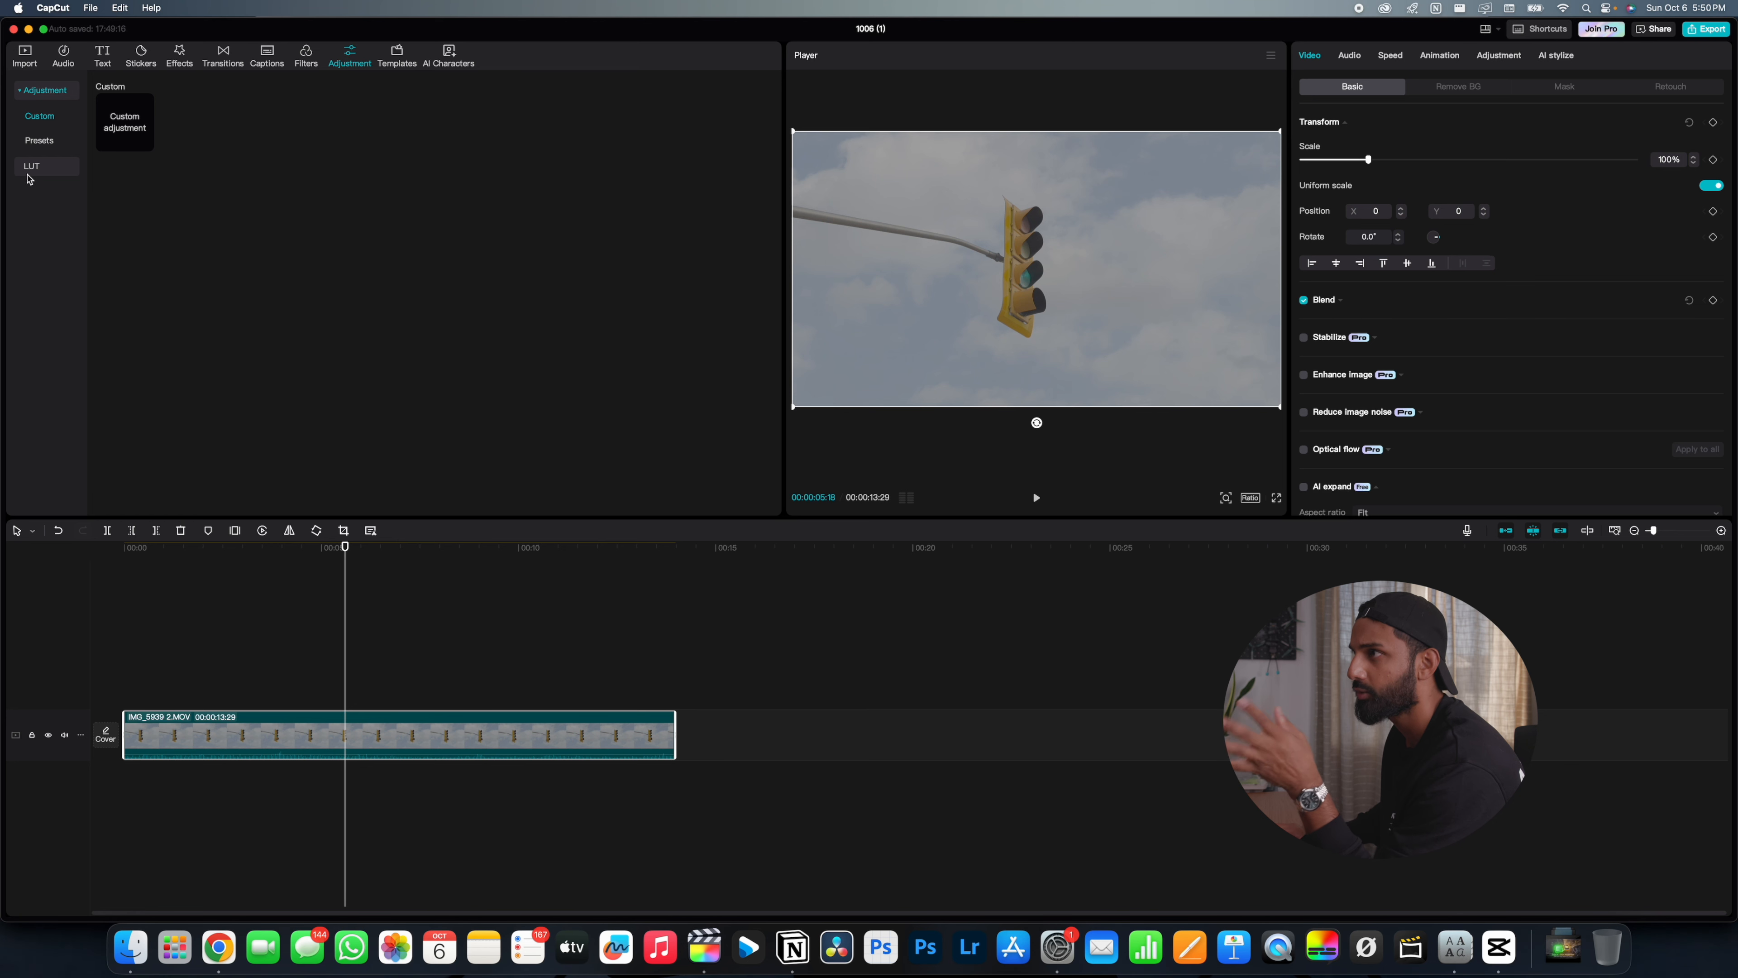
pyautogui.click(31, 165)
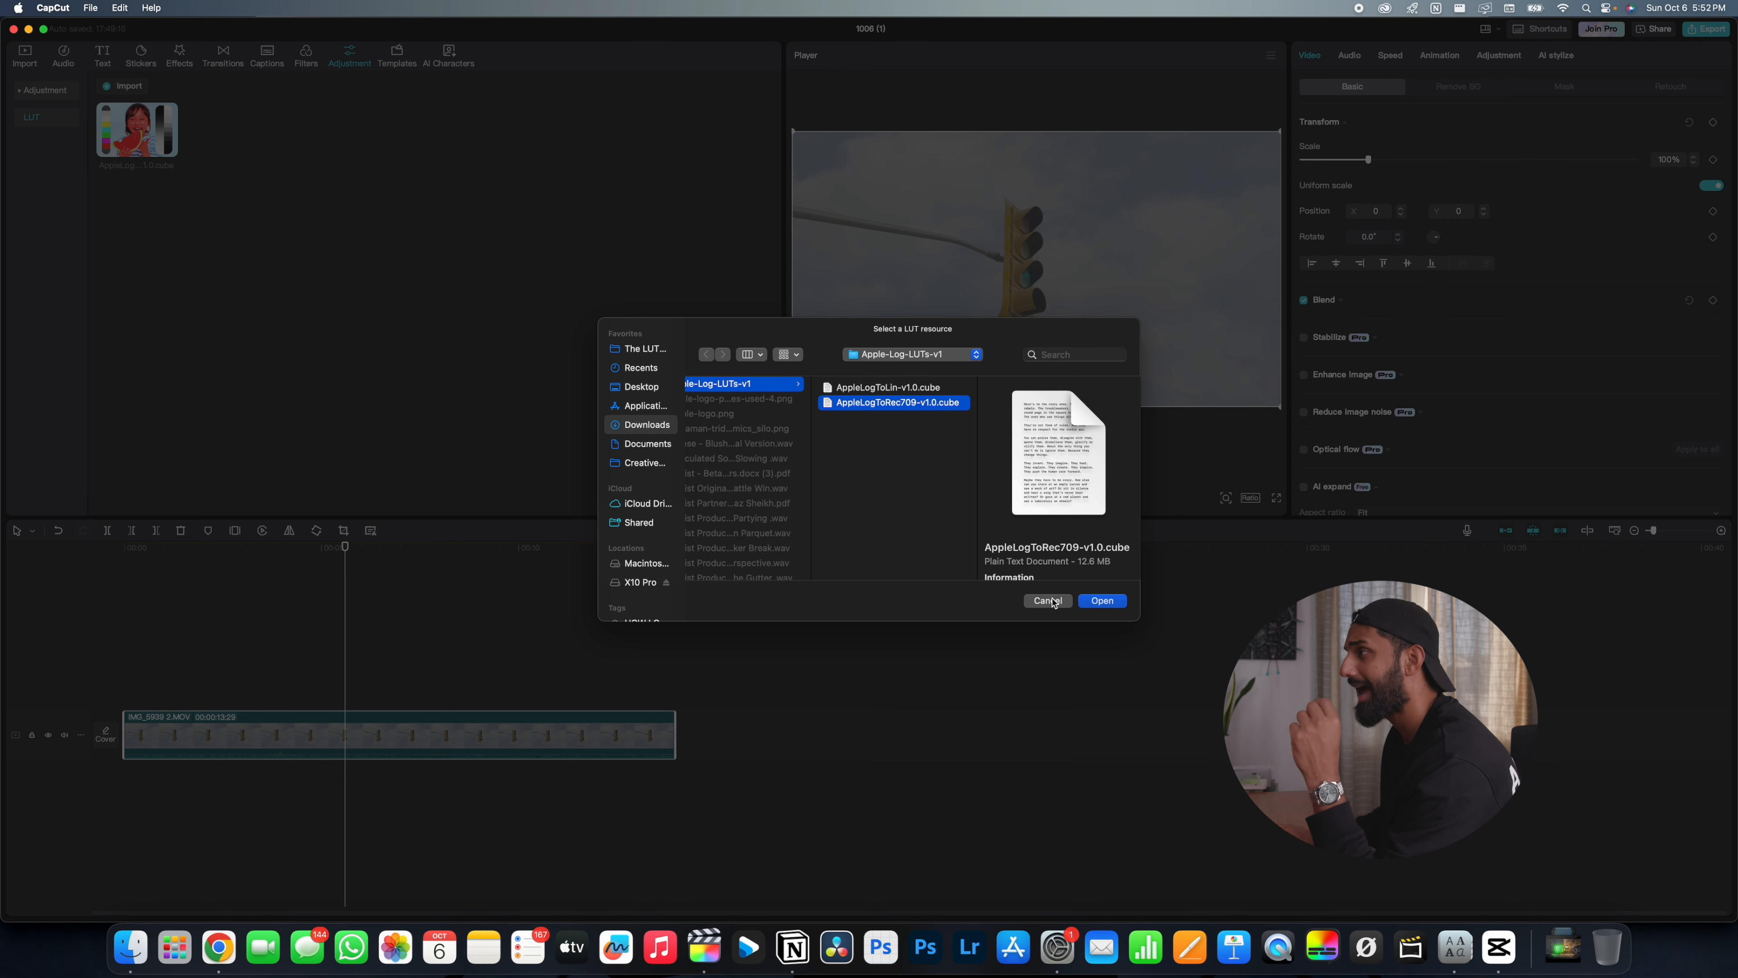
pyautogui.moveTo(558, 185)
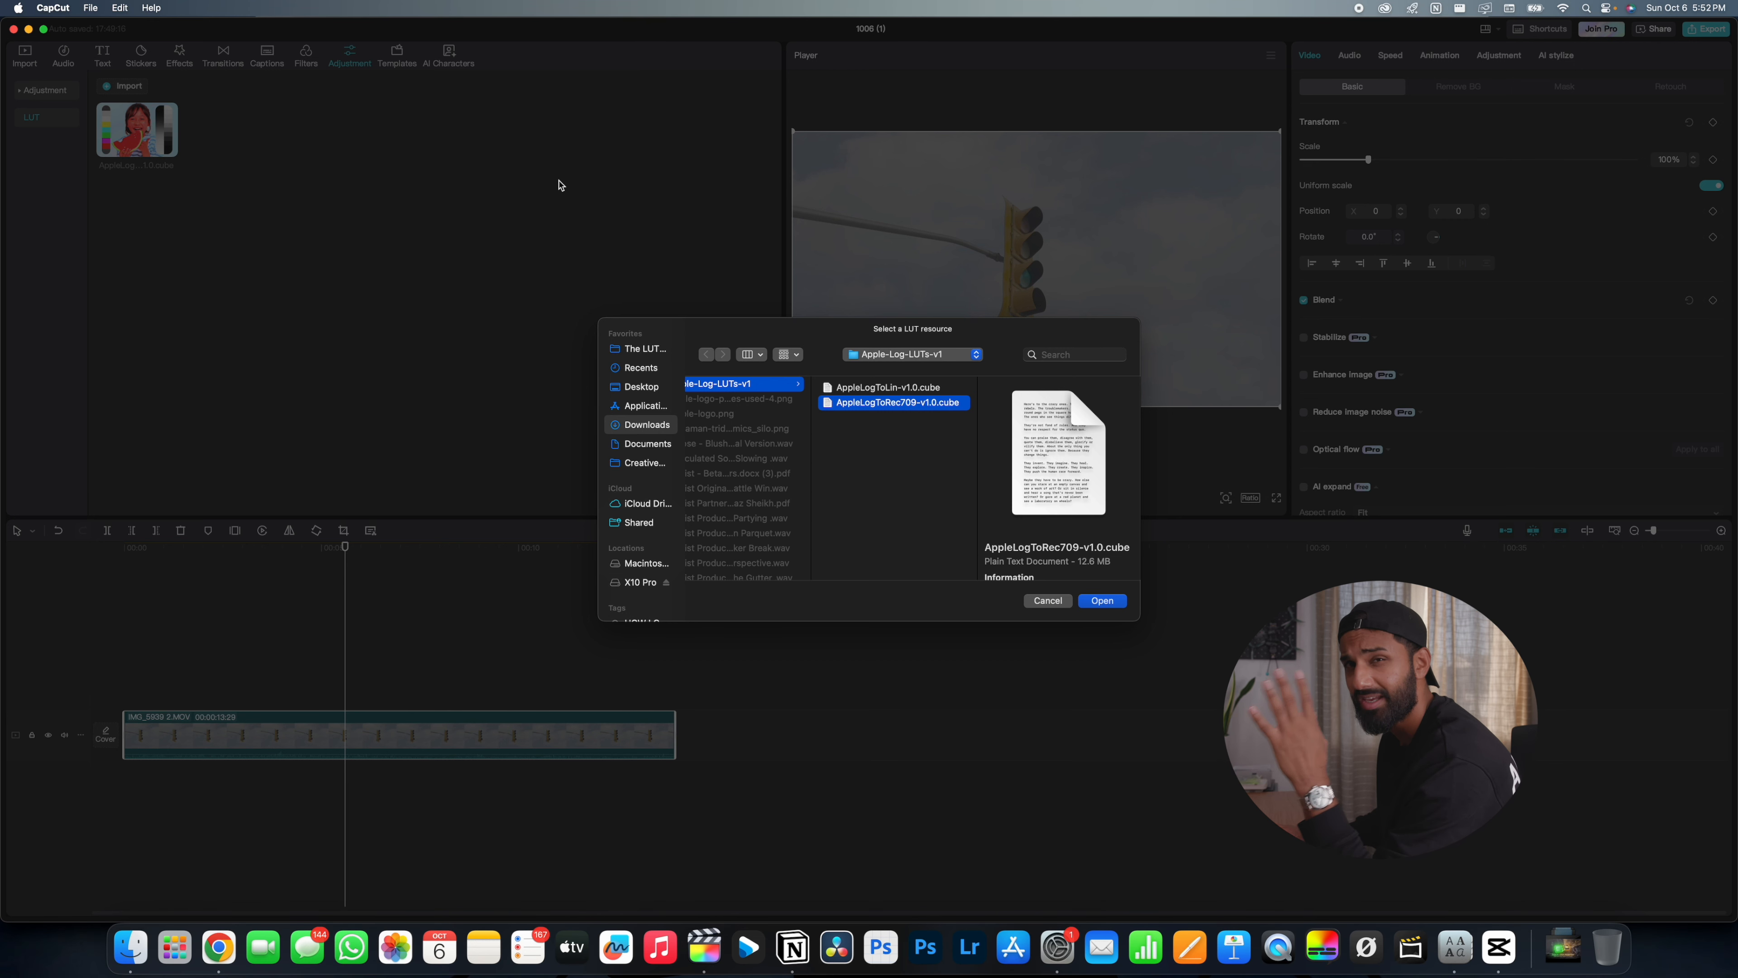
pyautogui.moveTo(918, 420)
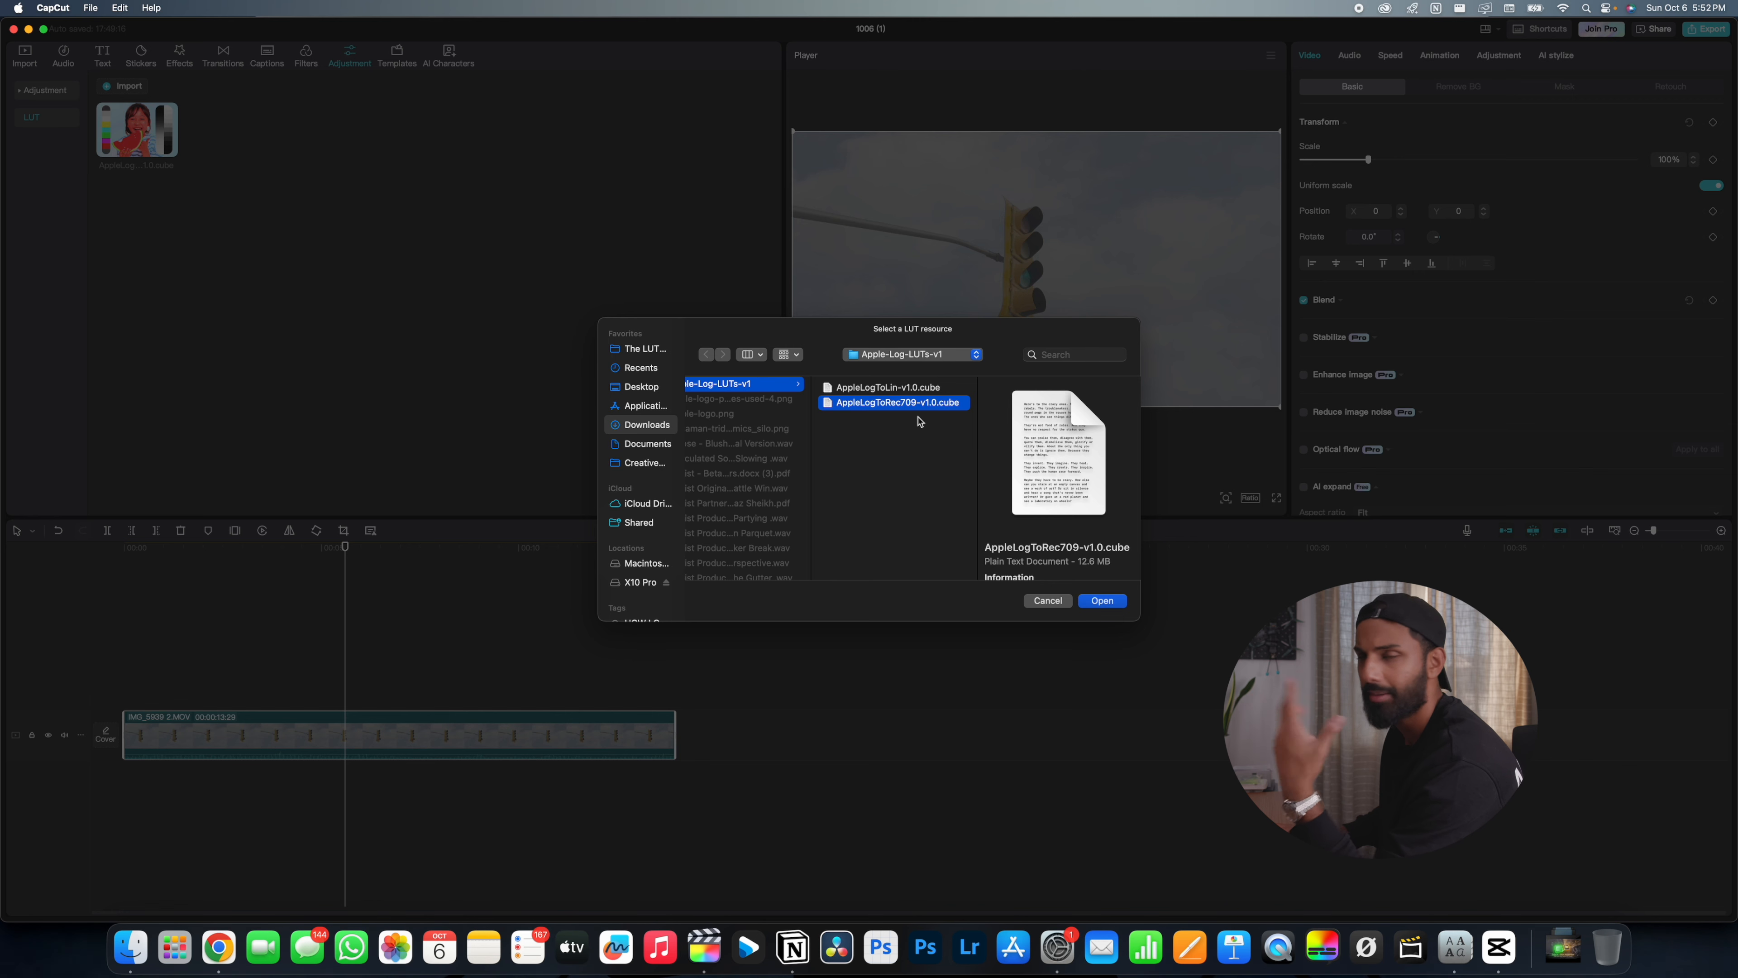
pyautogui.moveTo(1018, 508)
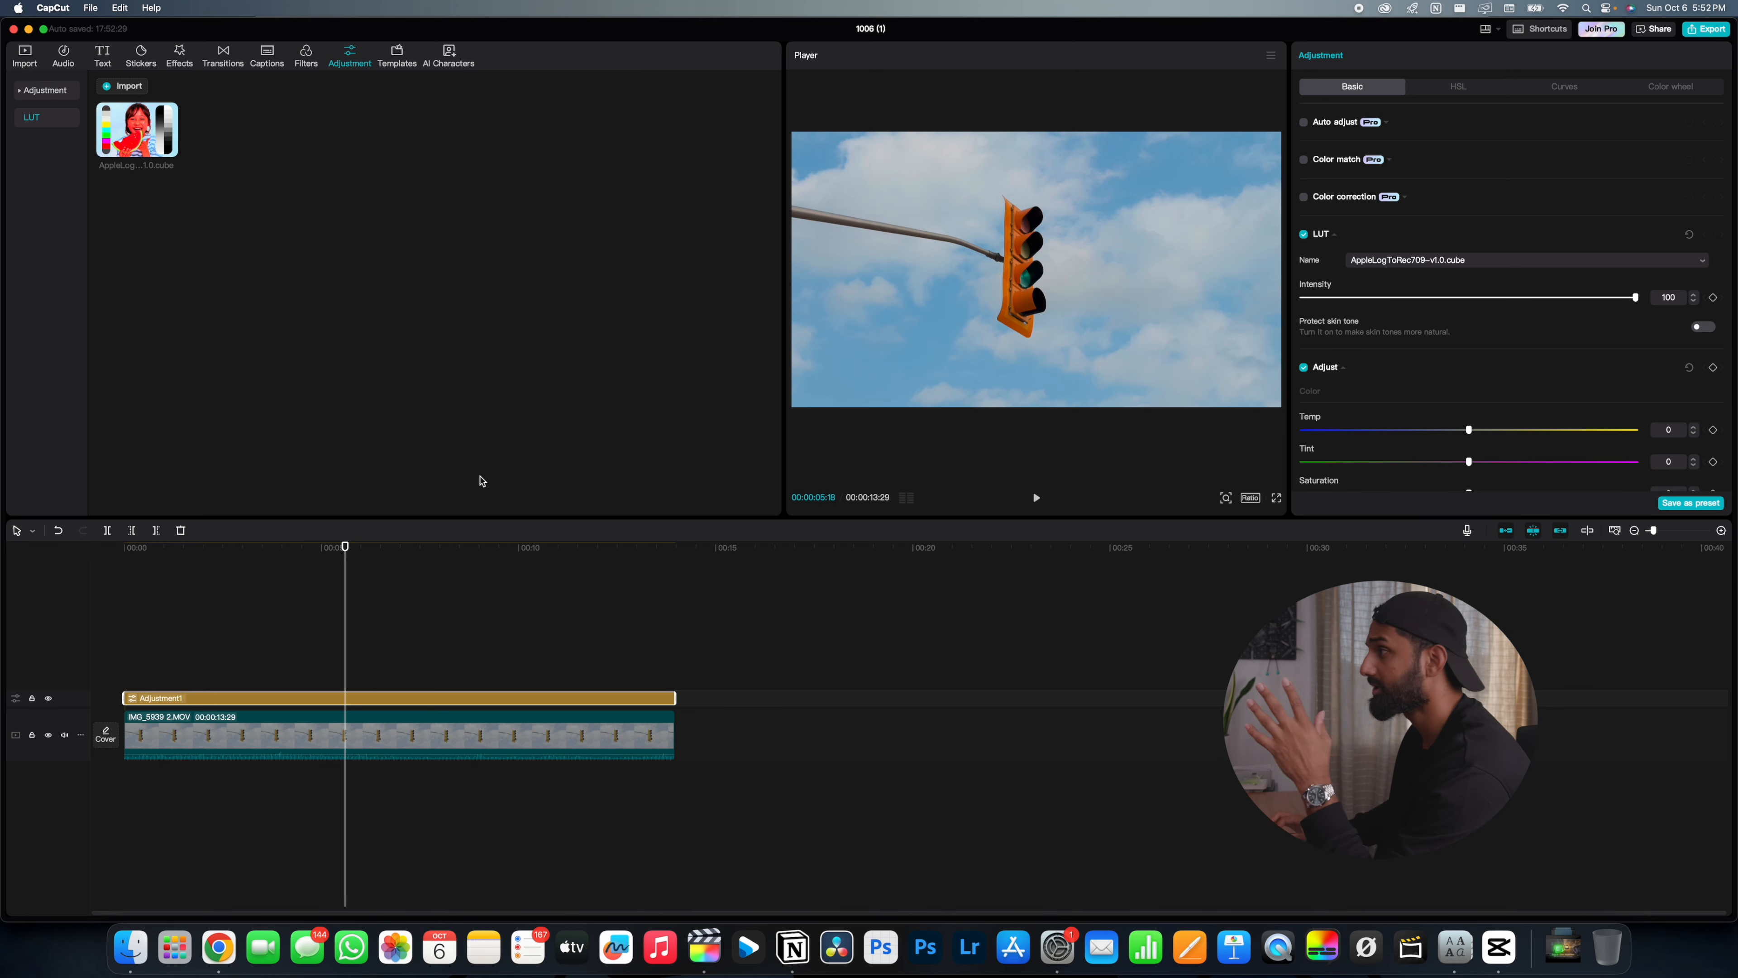
pyautogui.moveTo(1412, 353)
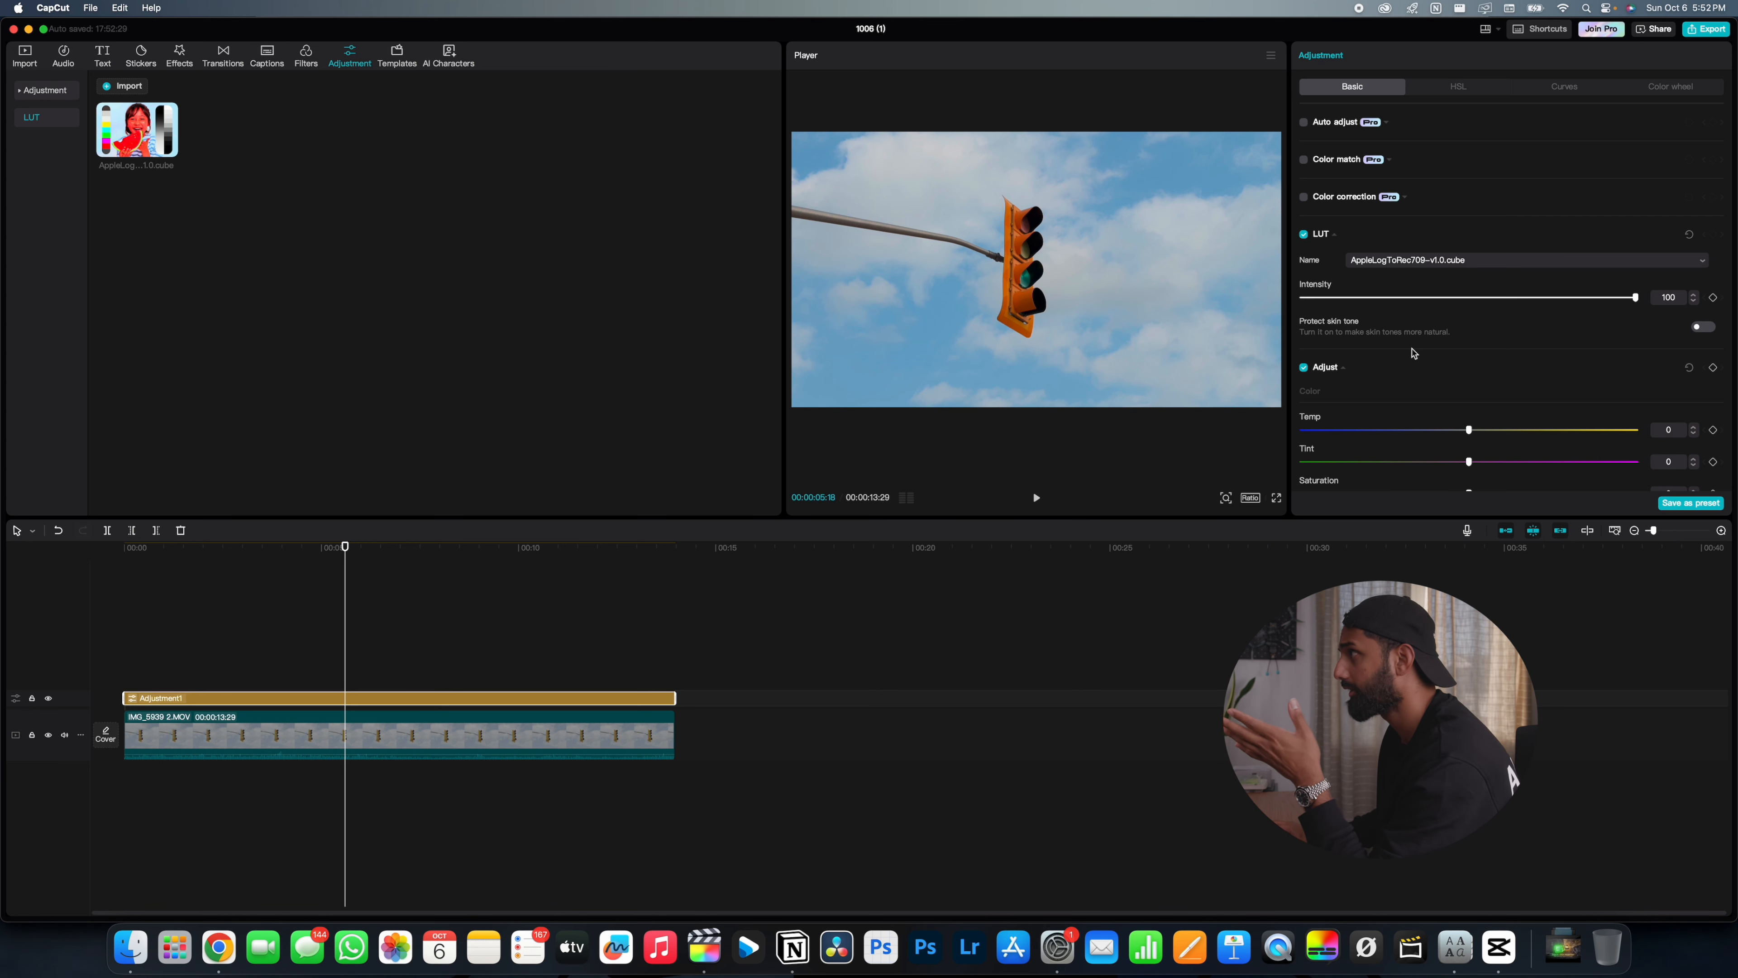
pyautogui.moveTo(1338, 178)
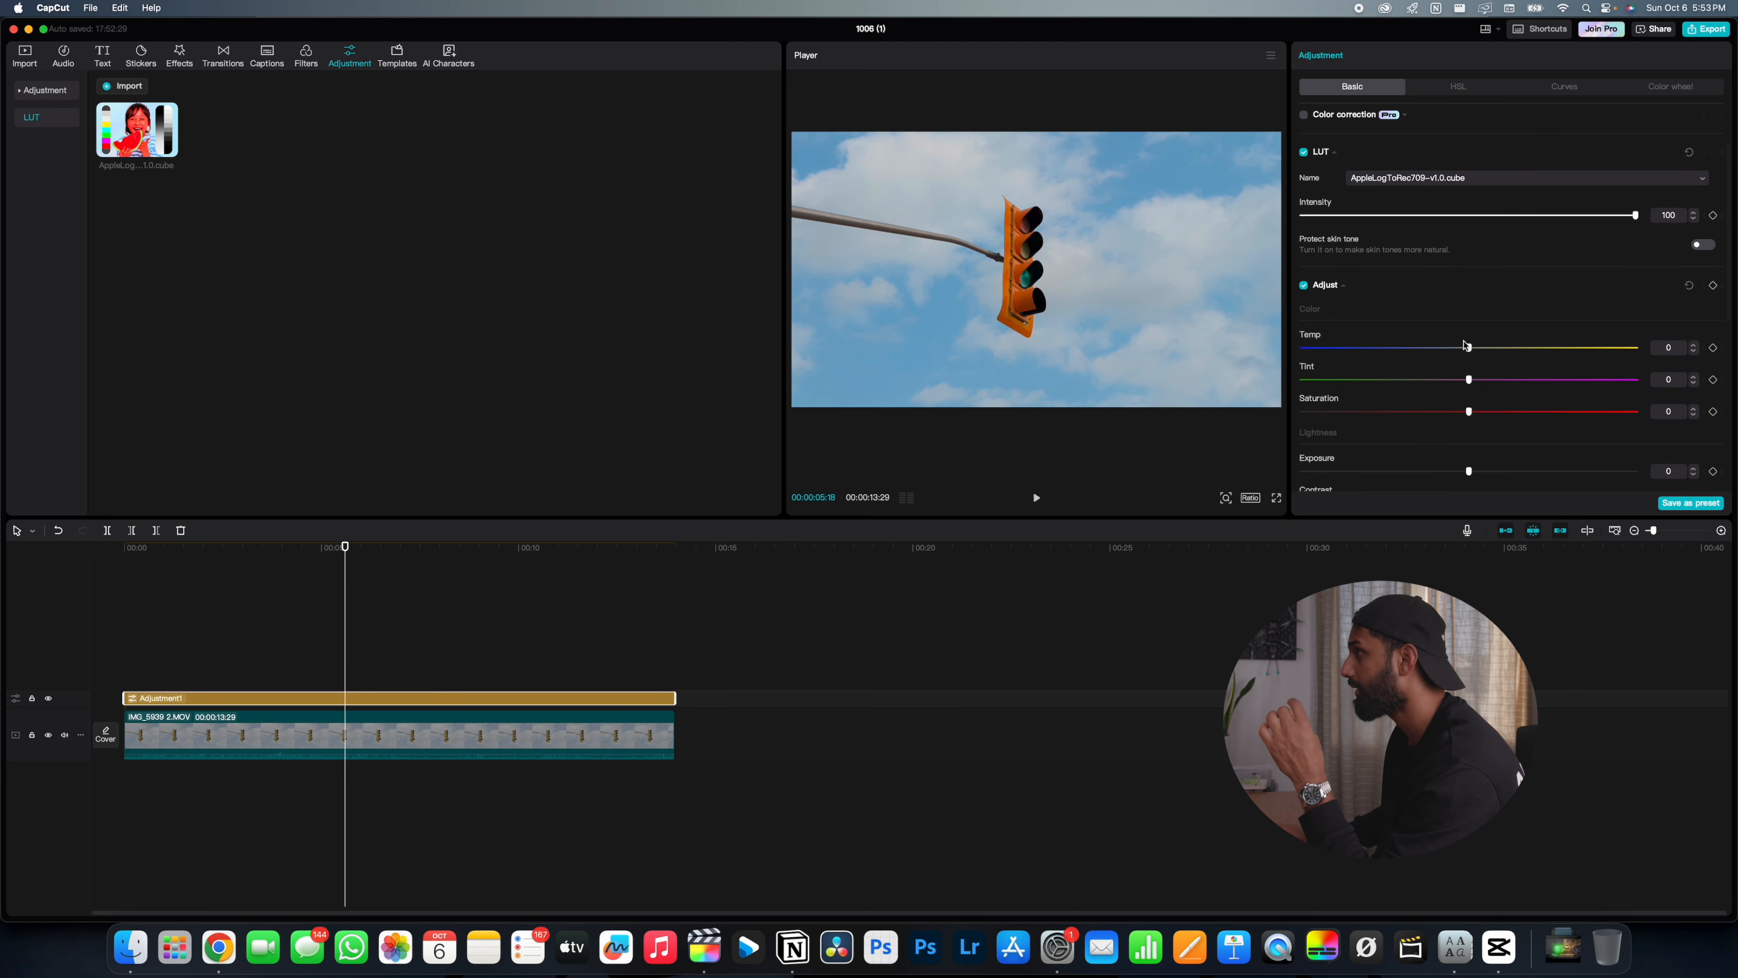
# Set Exposure 8, Contrast 7, Highlight -19, Shadow 4 and Sharpen 13 in Basic adjustments.
pyautogui.scroll(-3)
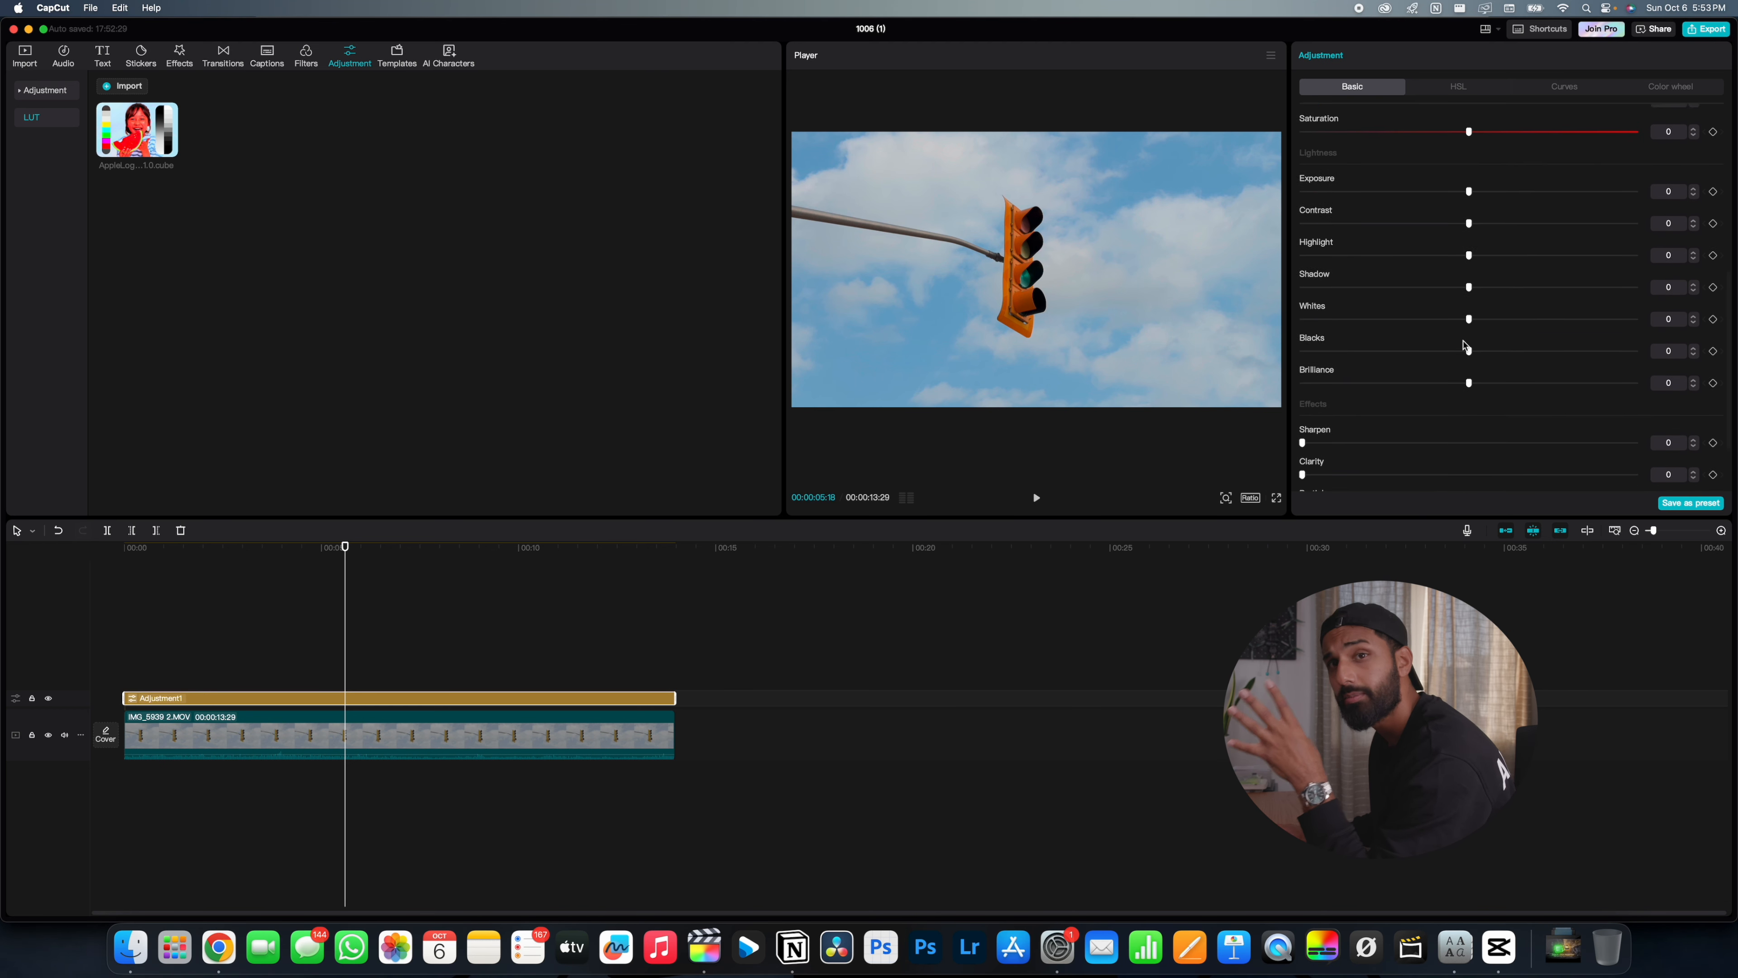
pyautogui.scroll(-3)
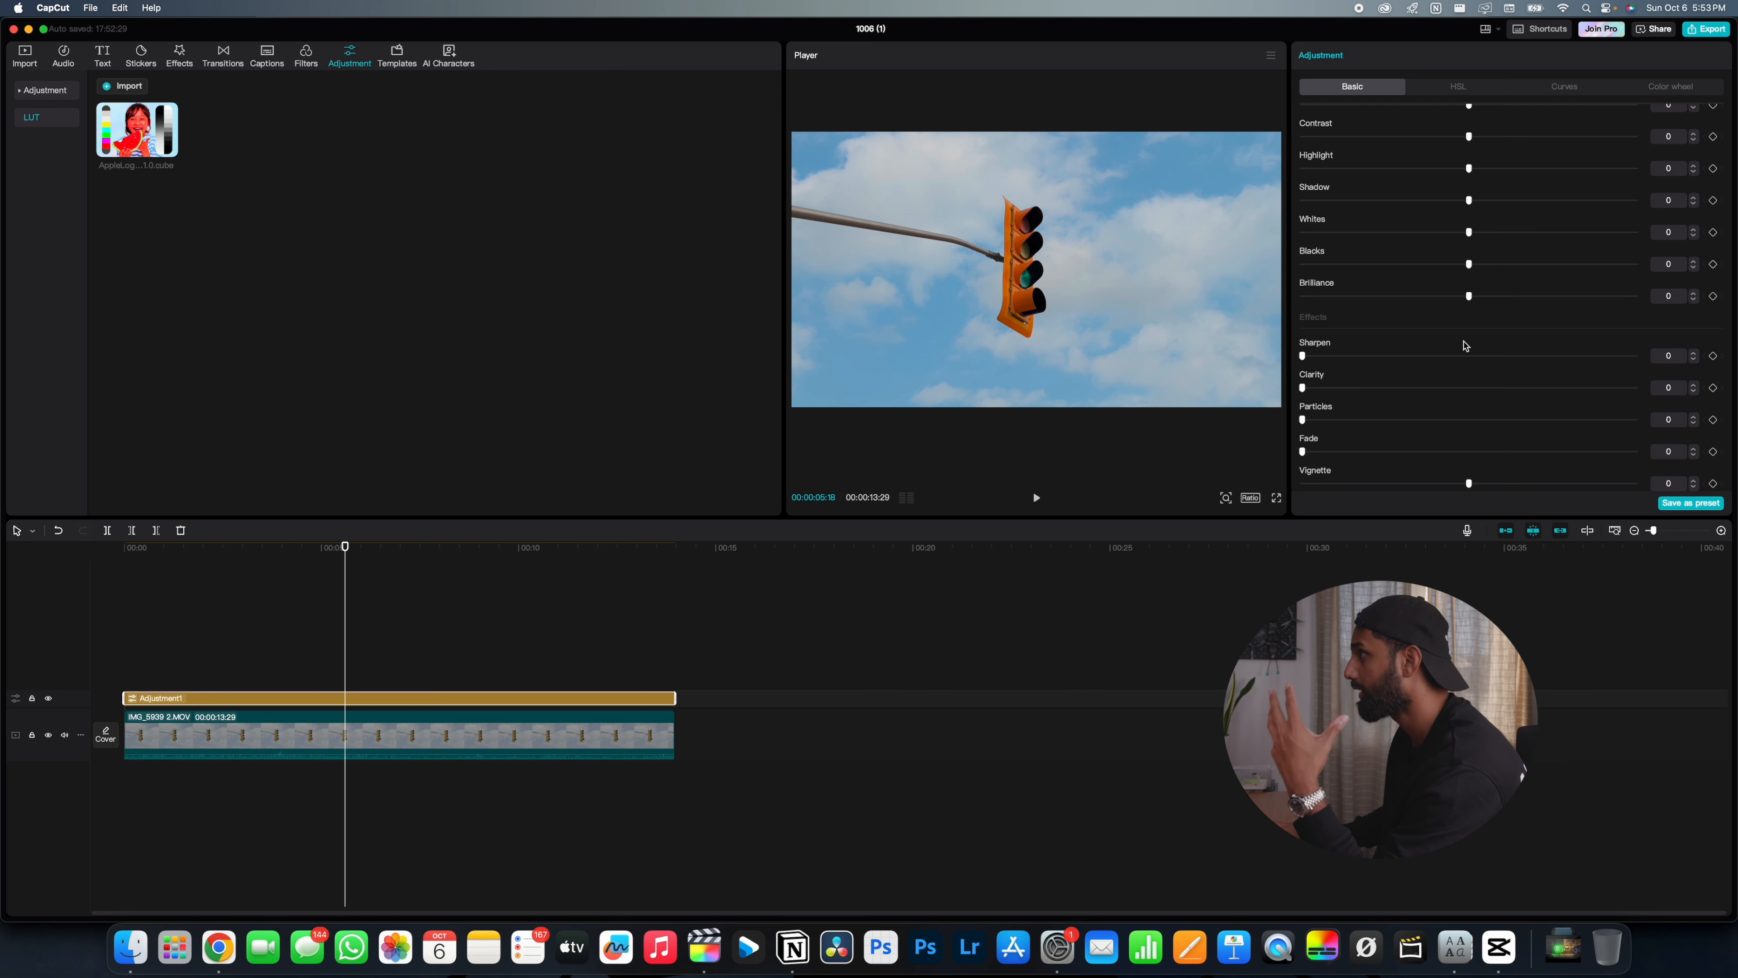
pyautogui.scroll(3)
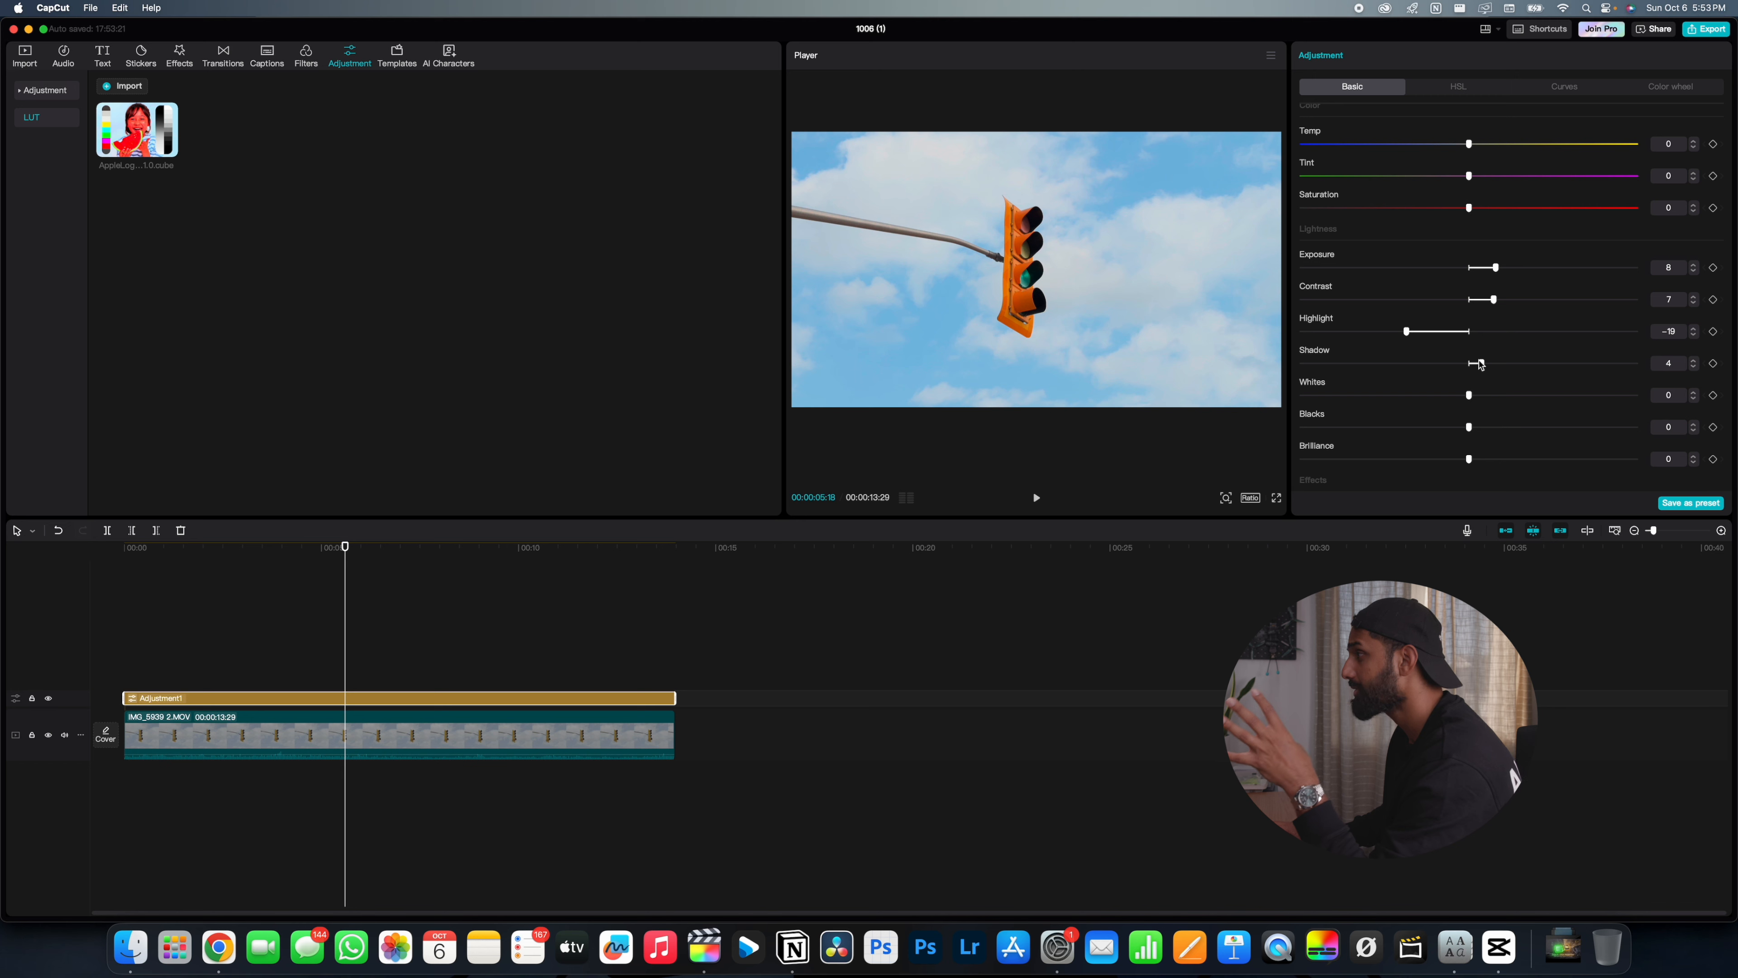
pyautogui.scroll(-3)
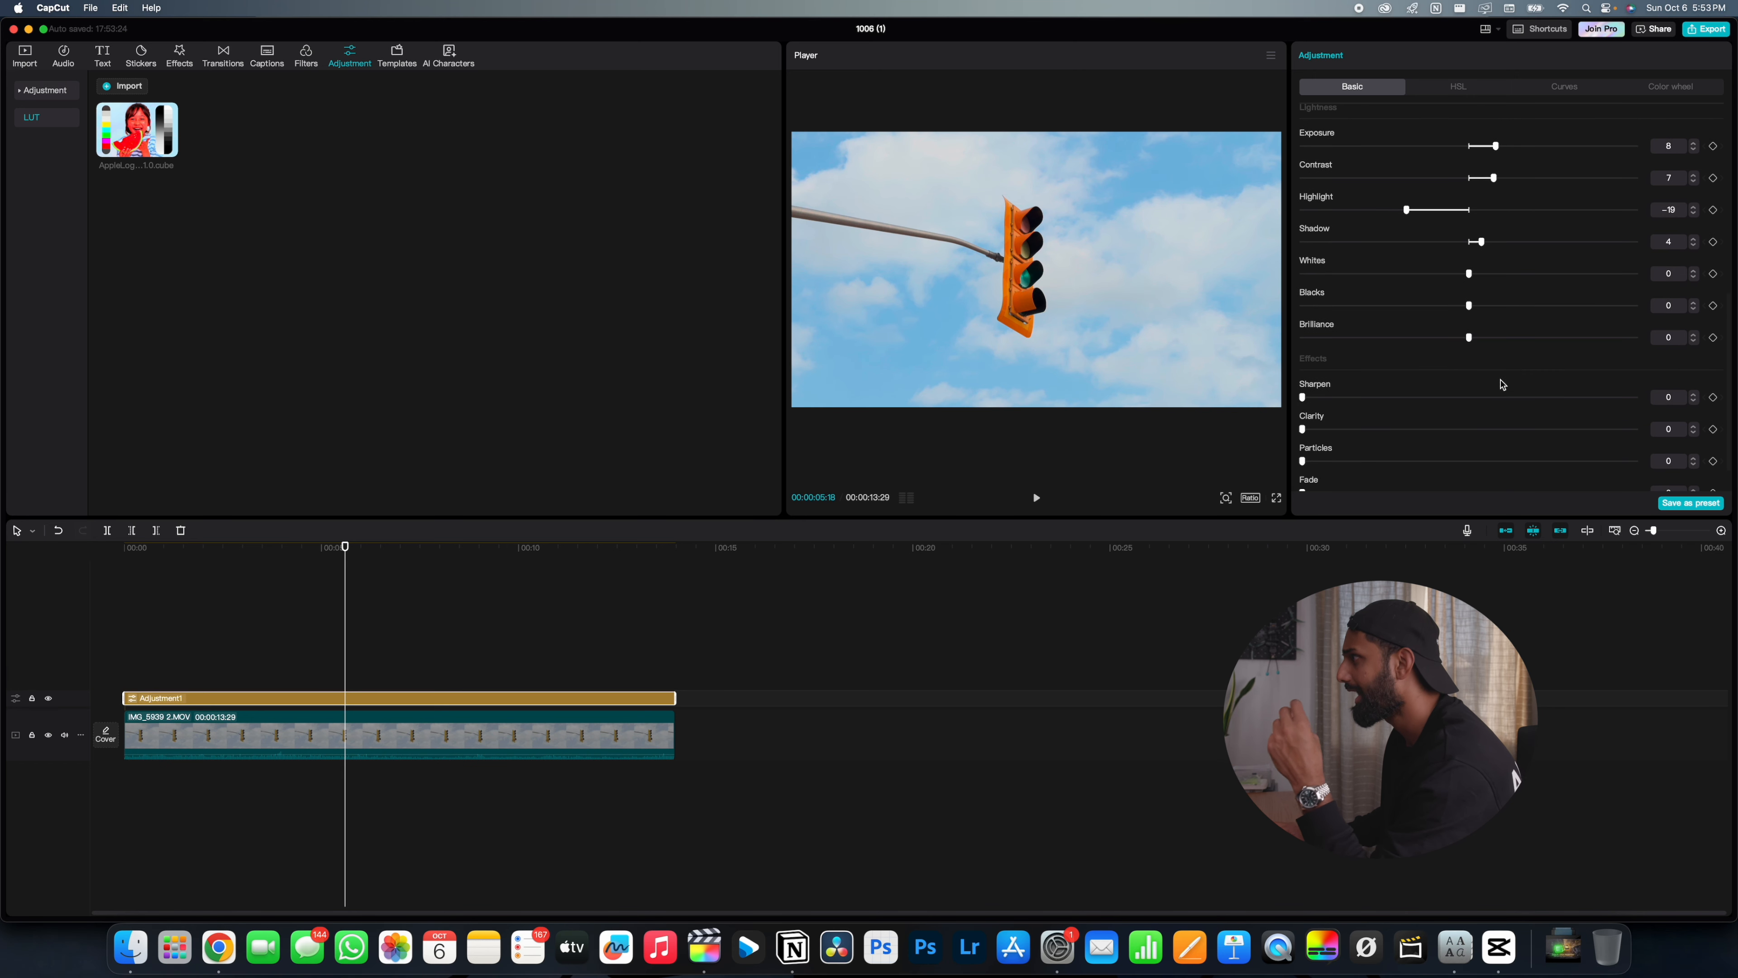
pyautogui.scroll(-3)
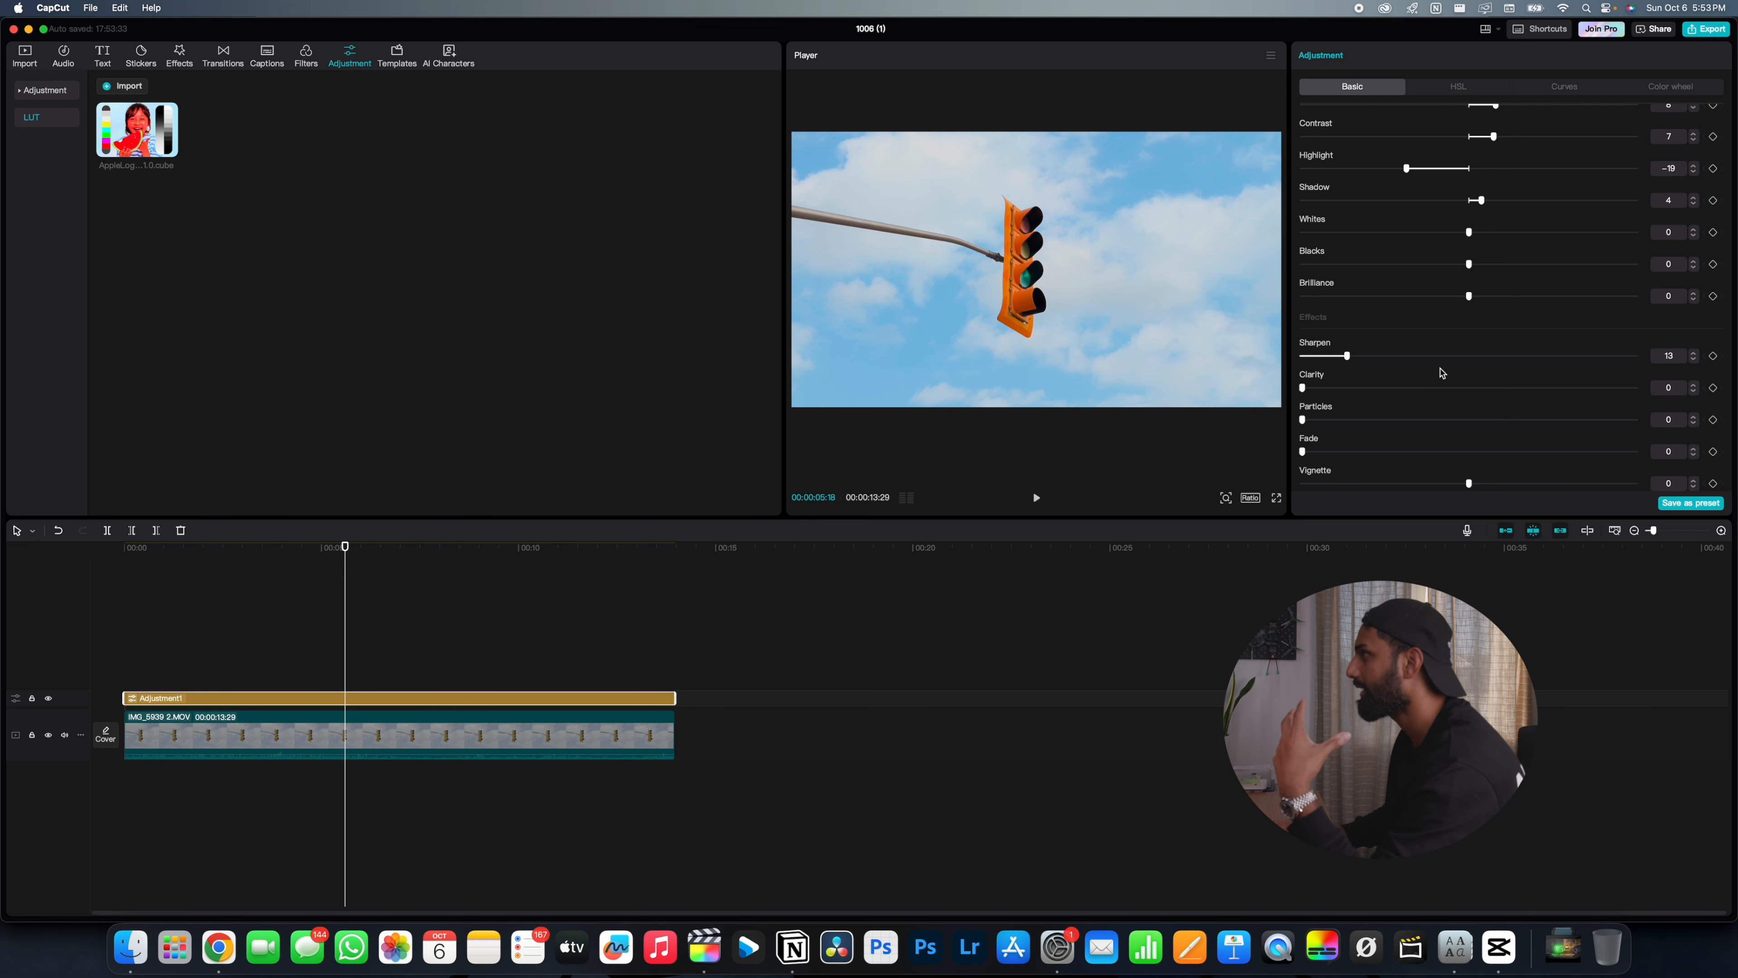
pyautogui.scroll(3)
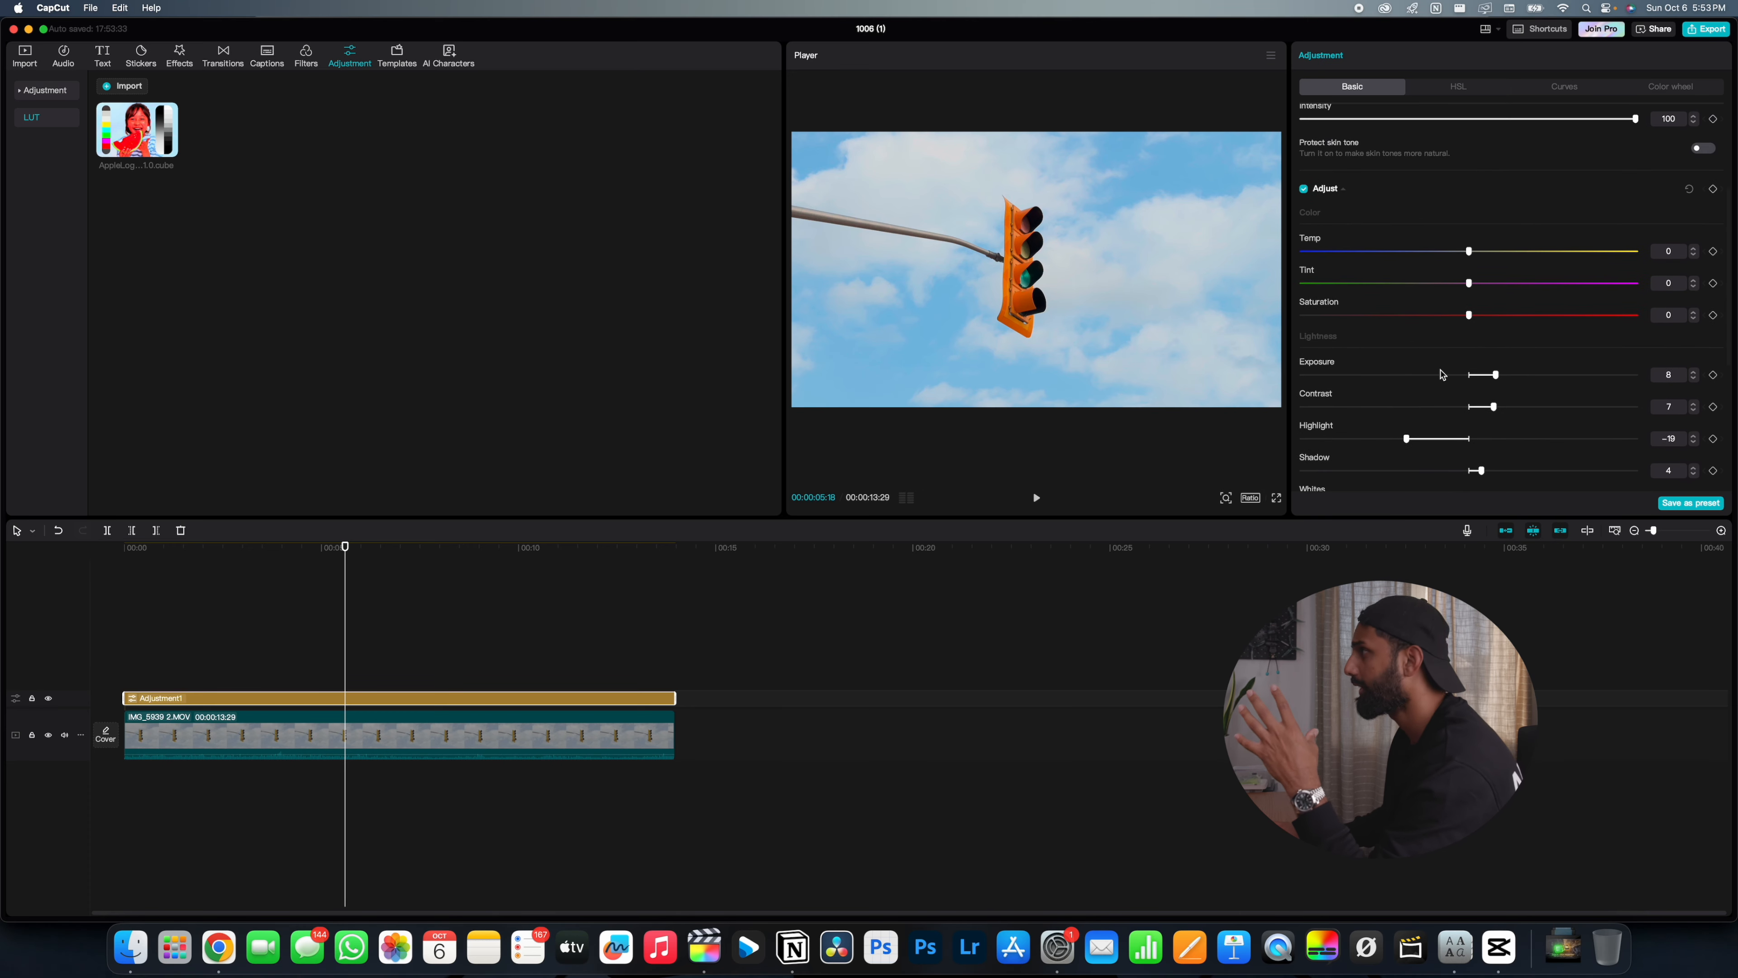
pyautogui.click(1456, 87)
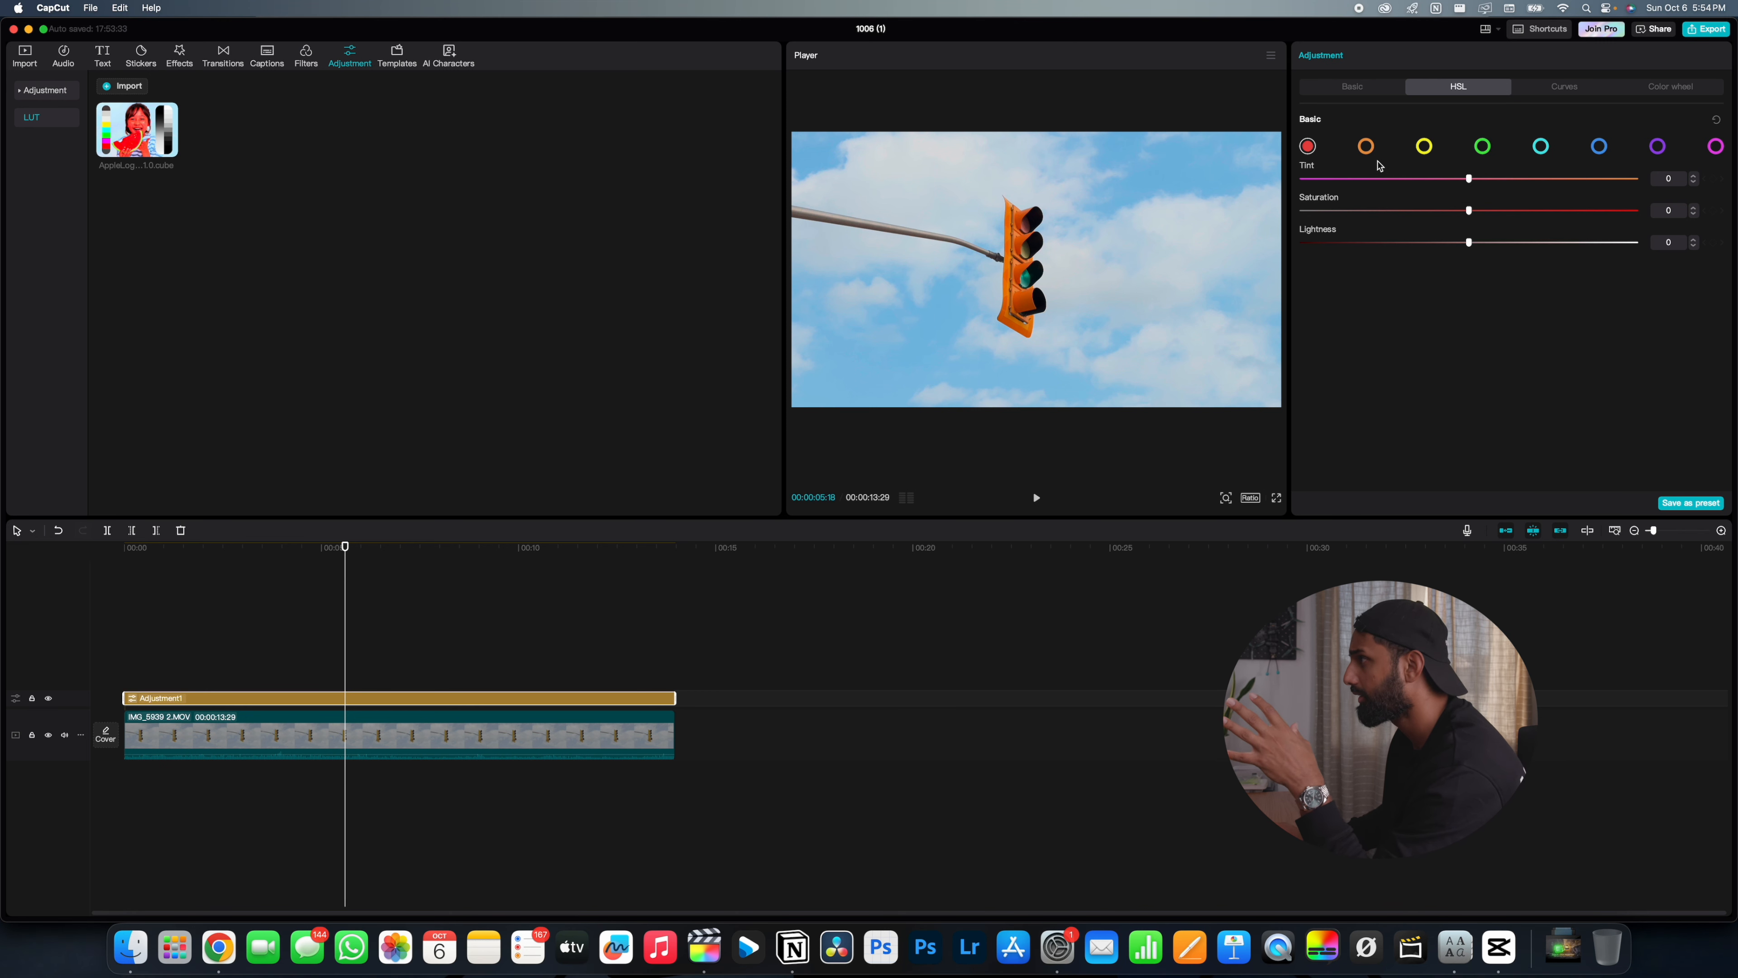
# Set orange Tint 100, Saturation 34, Lightness -23 and blue Tint -13, Saturation 10, Lightness -100.
pyautogui.click(1364, 145)
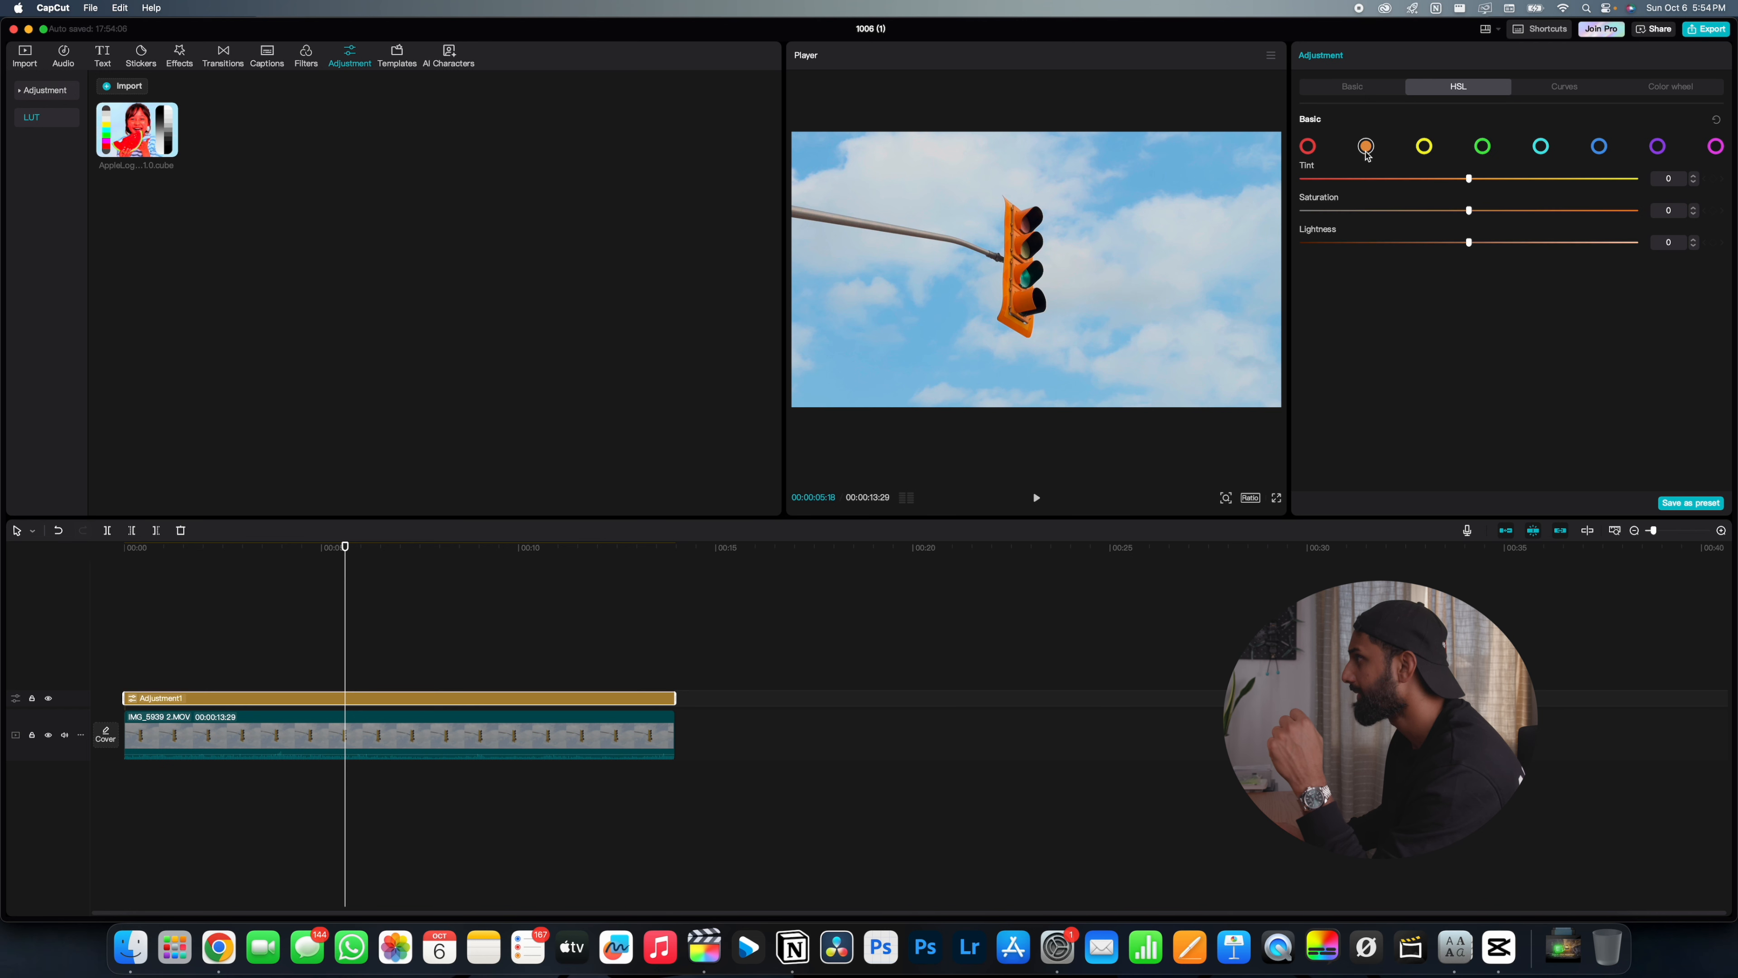
pyautogui.moveTo(1093, 108)
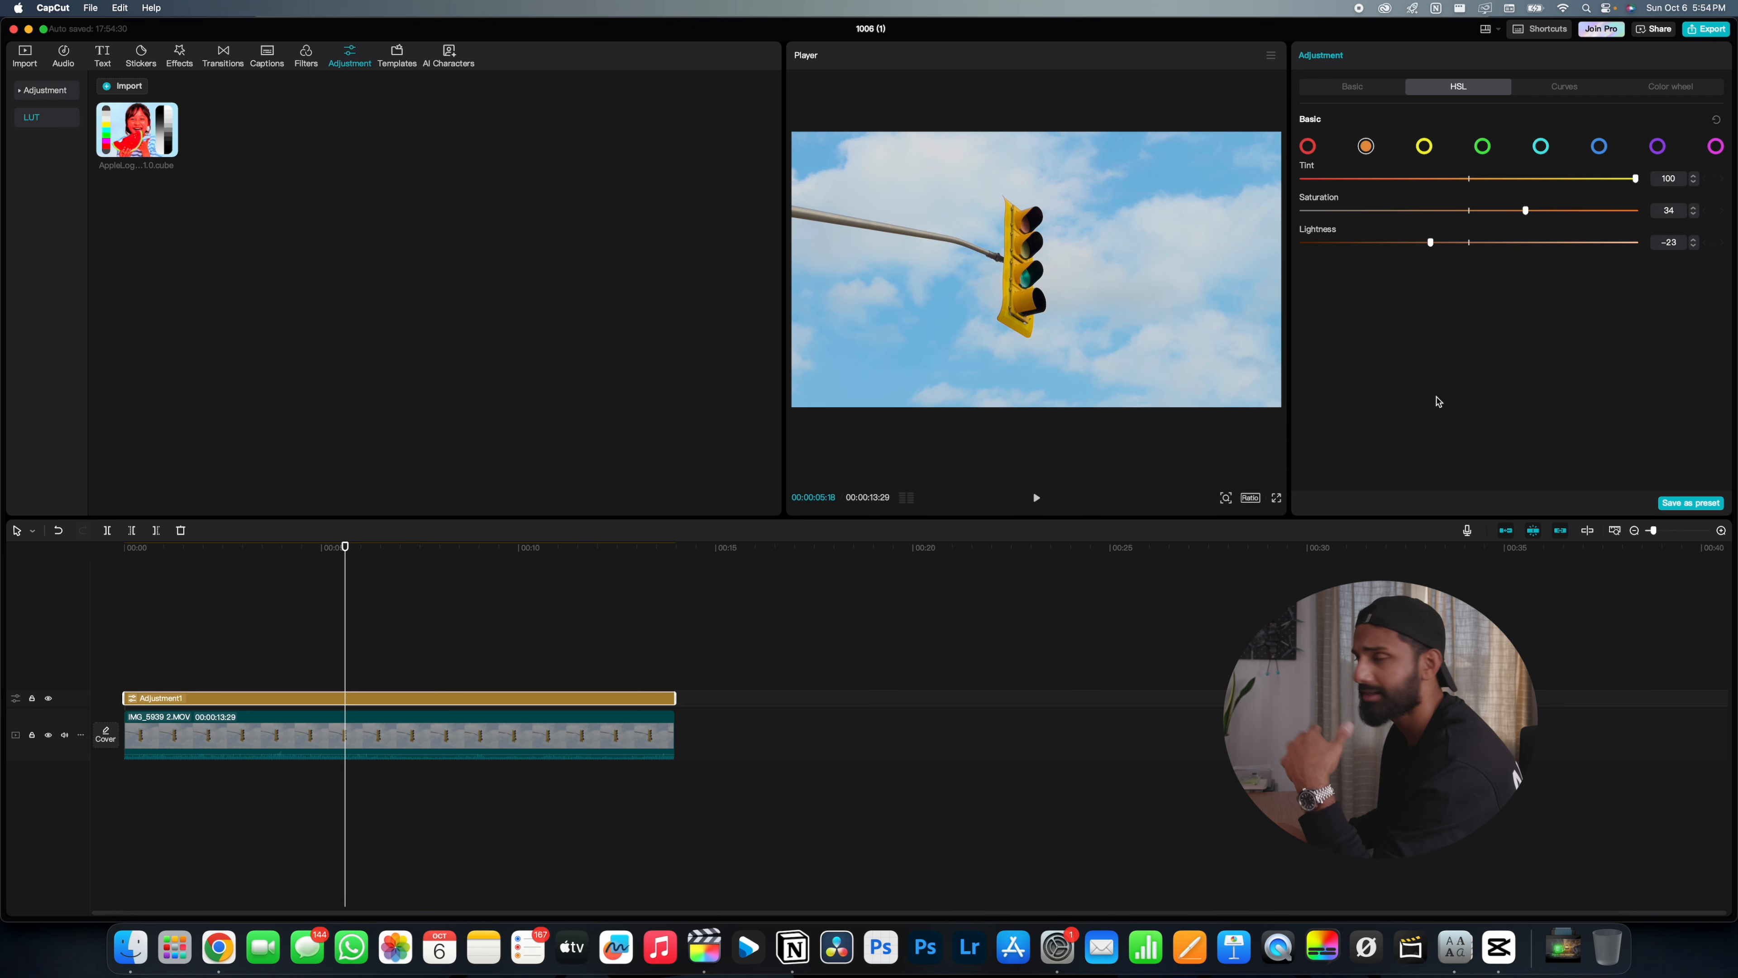
pyautogui.click(1482, 145)
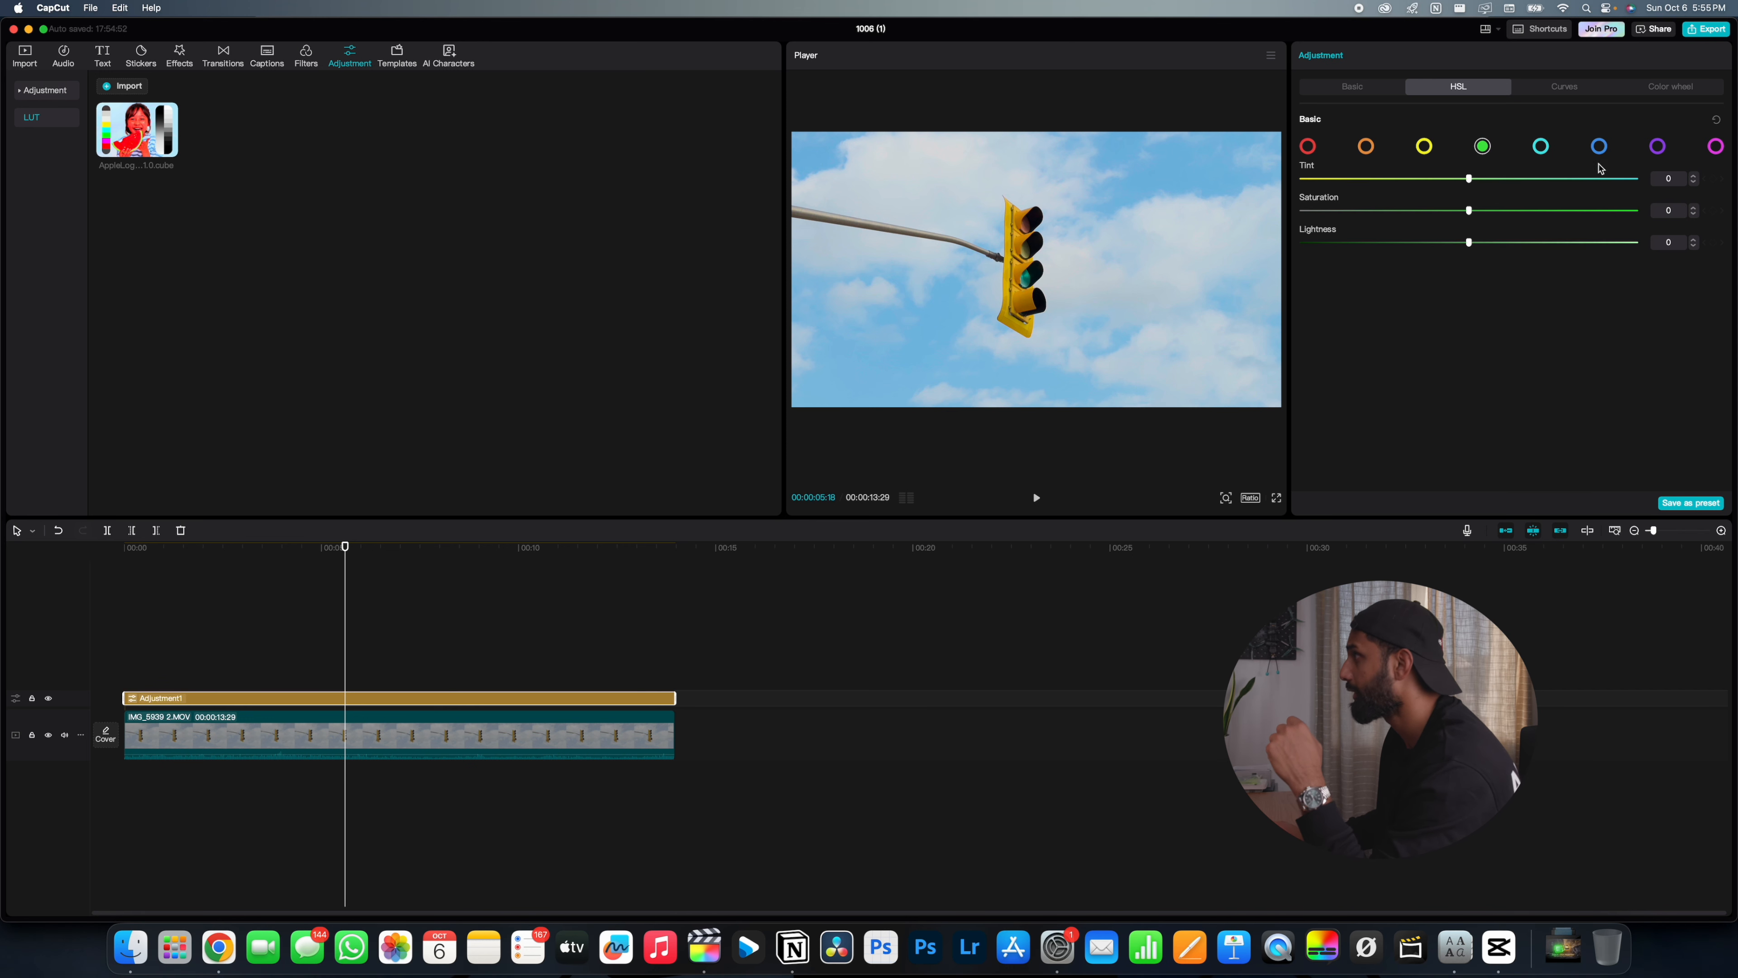
pyautogui.click(1540, 145)
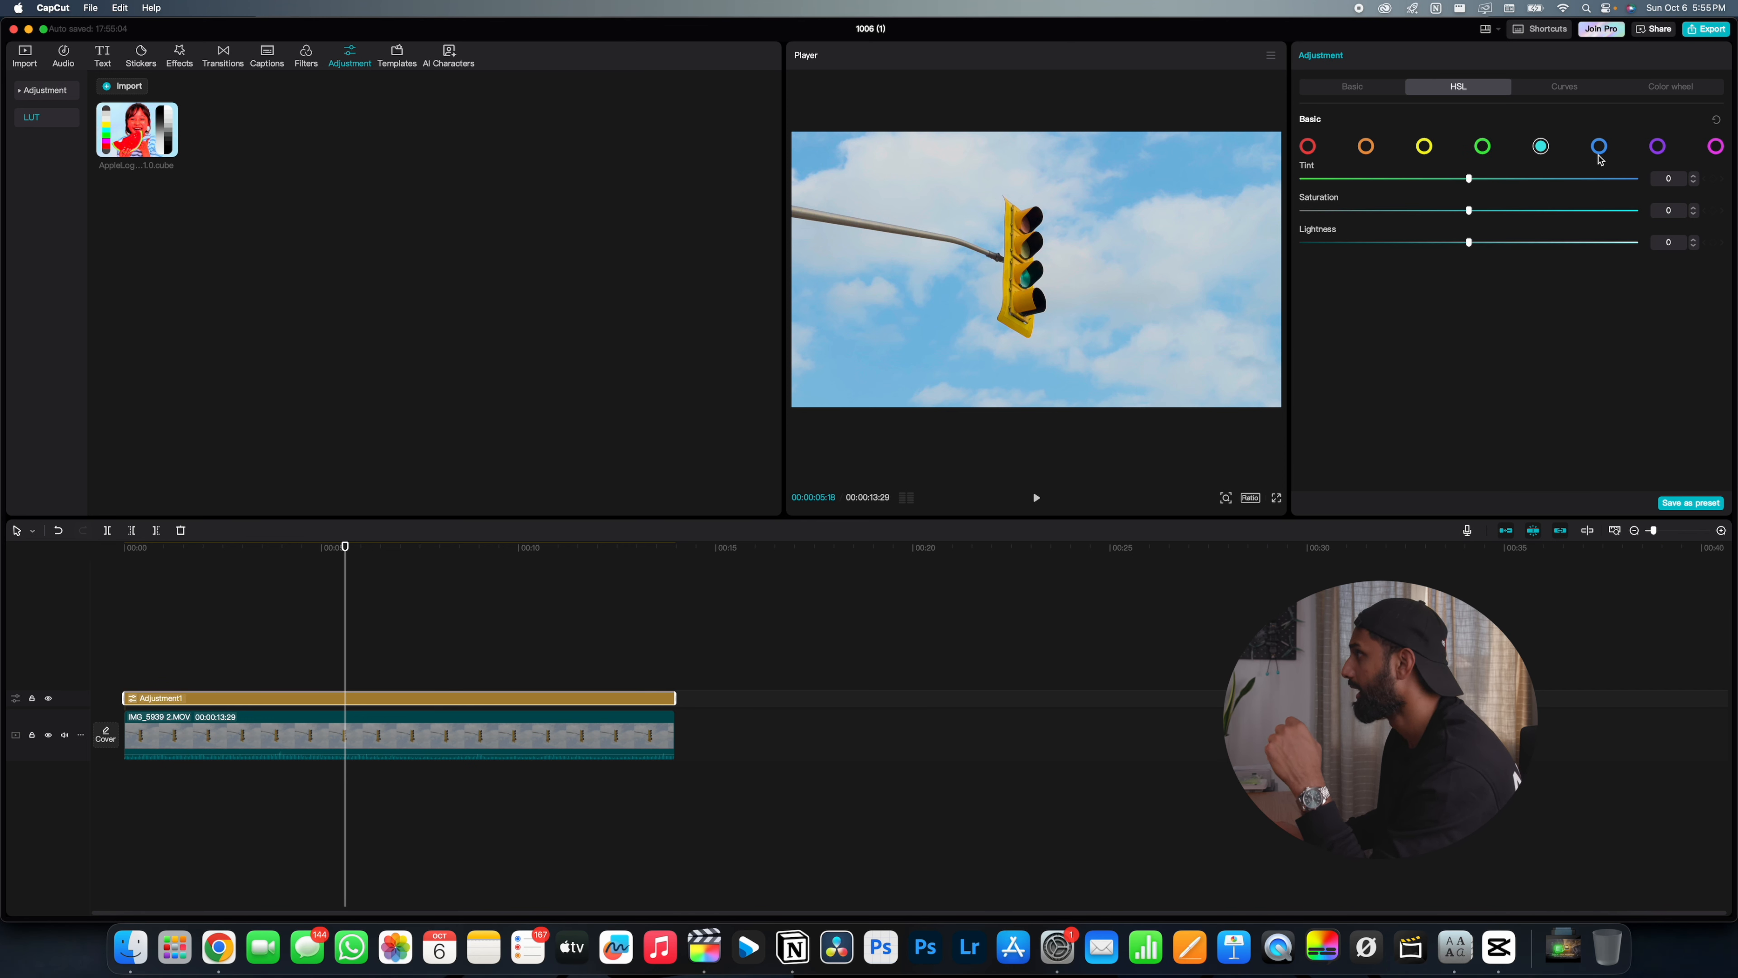
pyautogui.click(1599, 145)
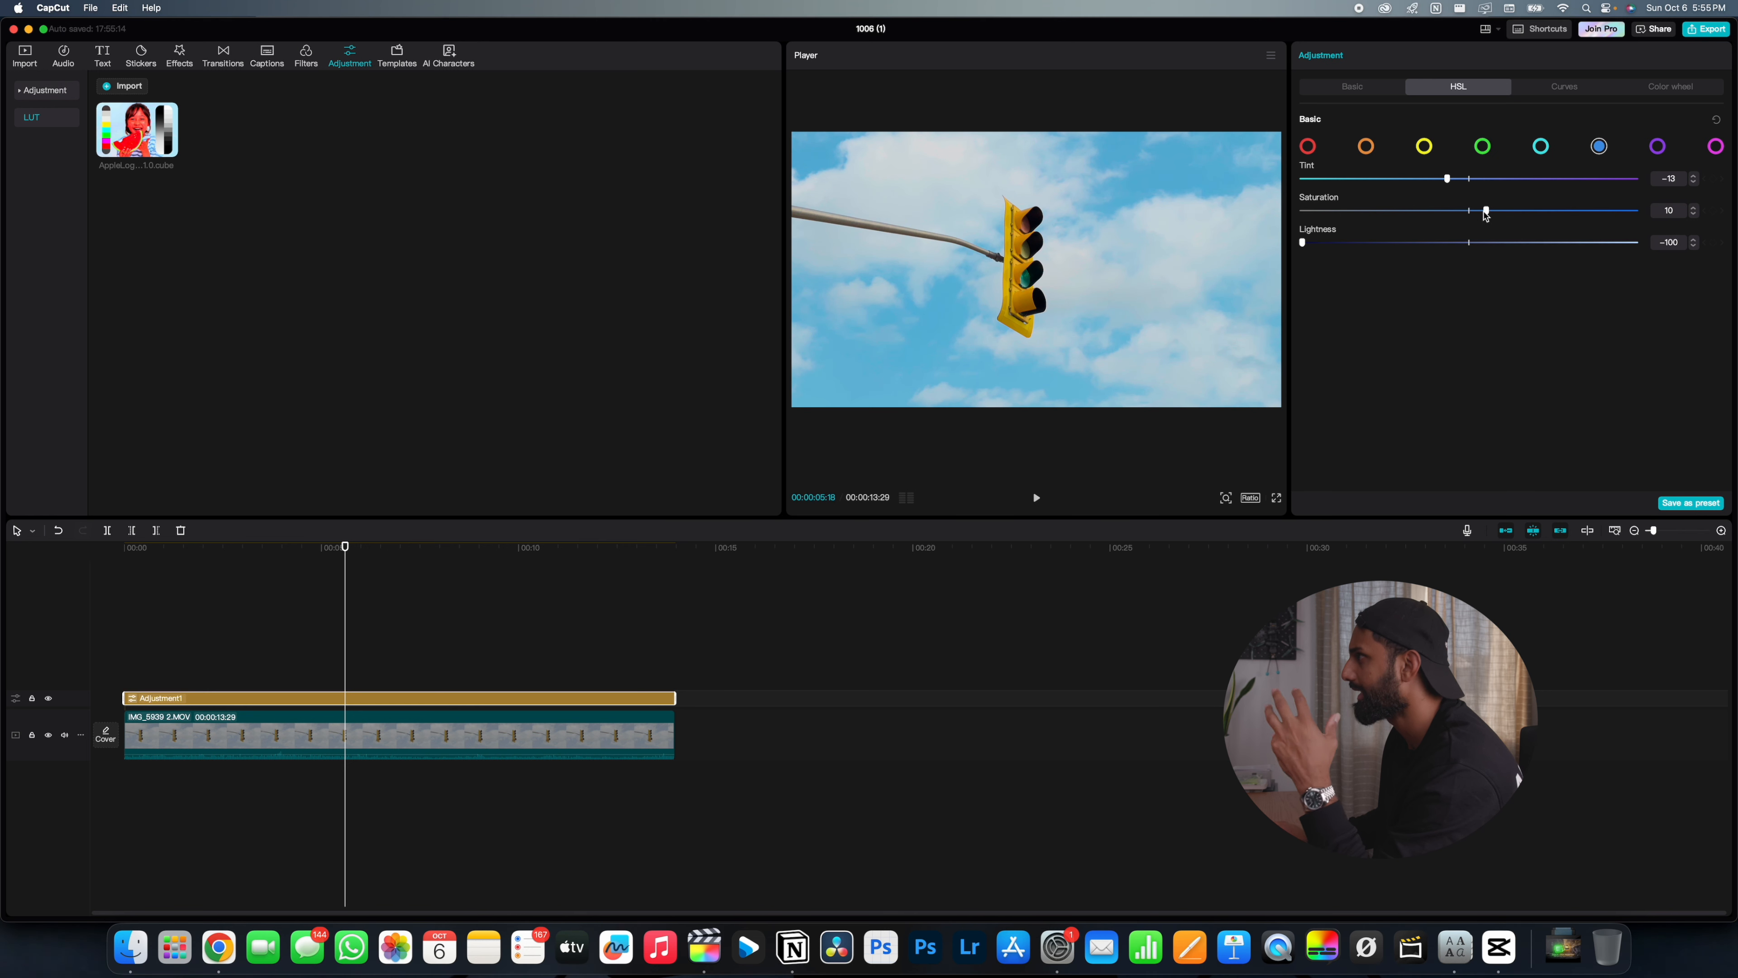
# Return to the Basic adjustment settings and scroll through them.
pyautogui.click(1350, 87)
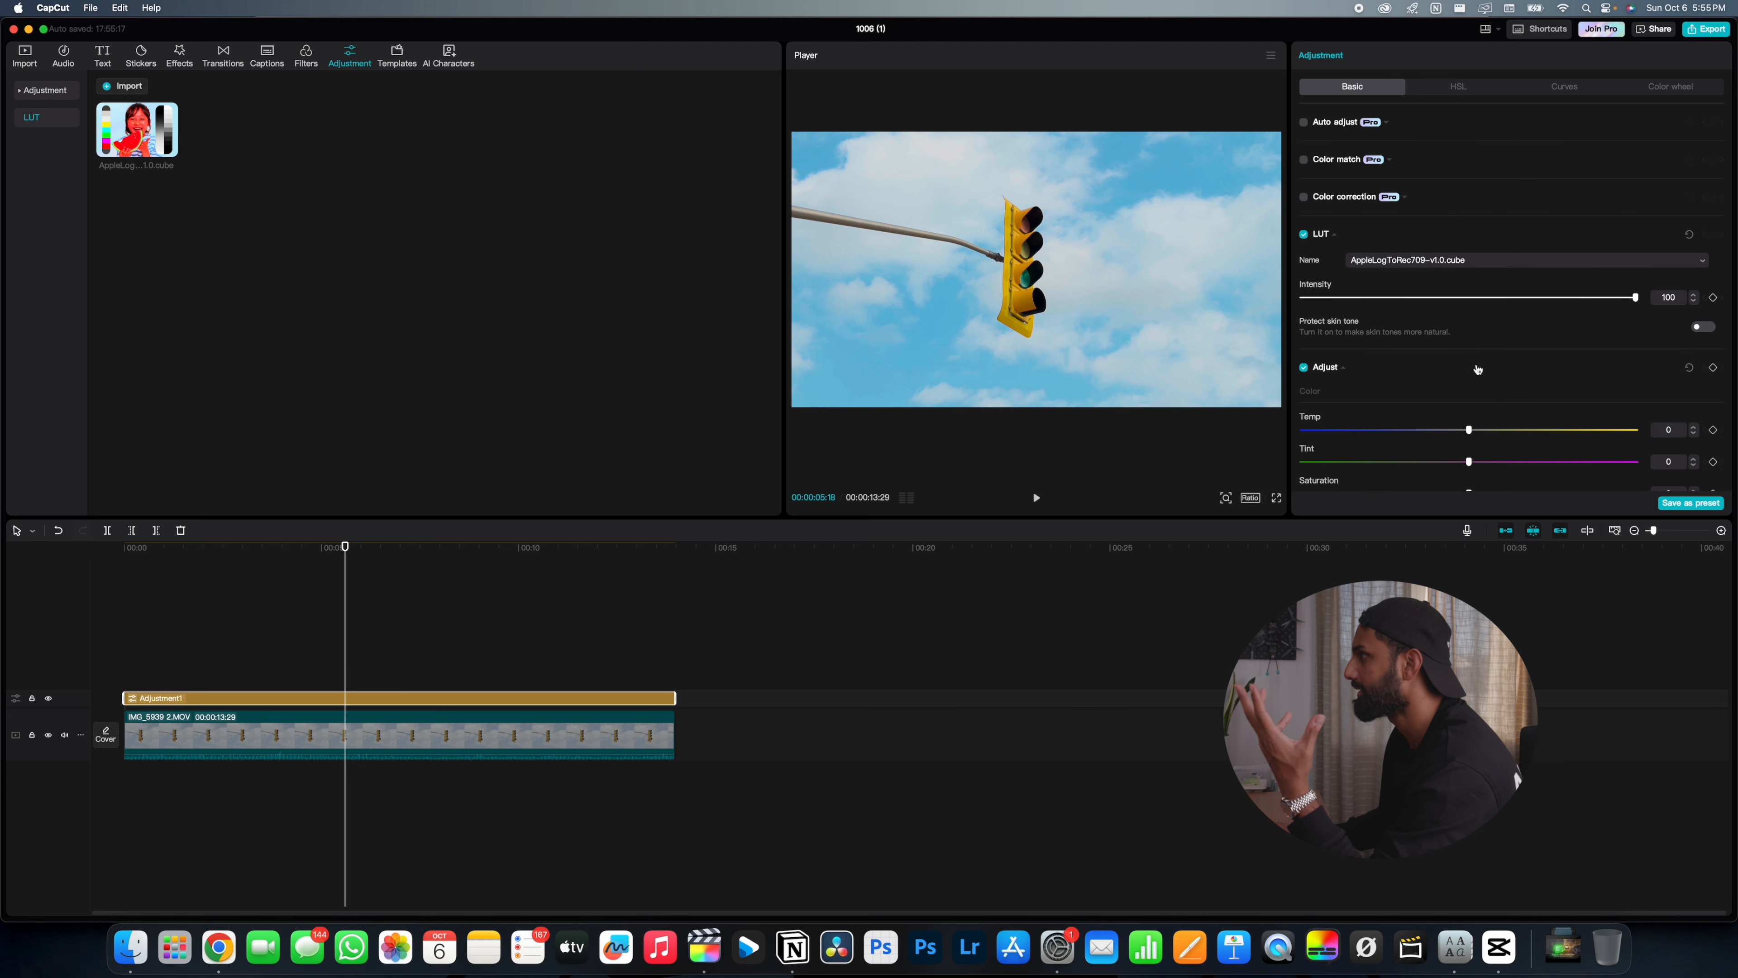
pyautogui.scroll(-3)
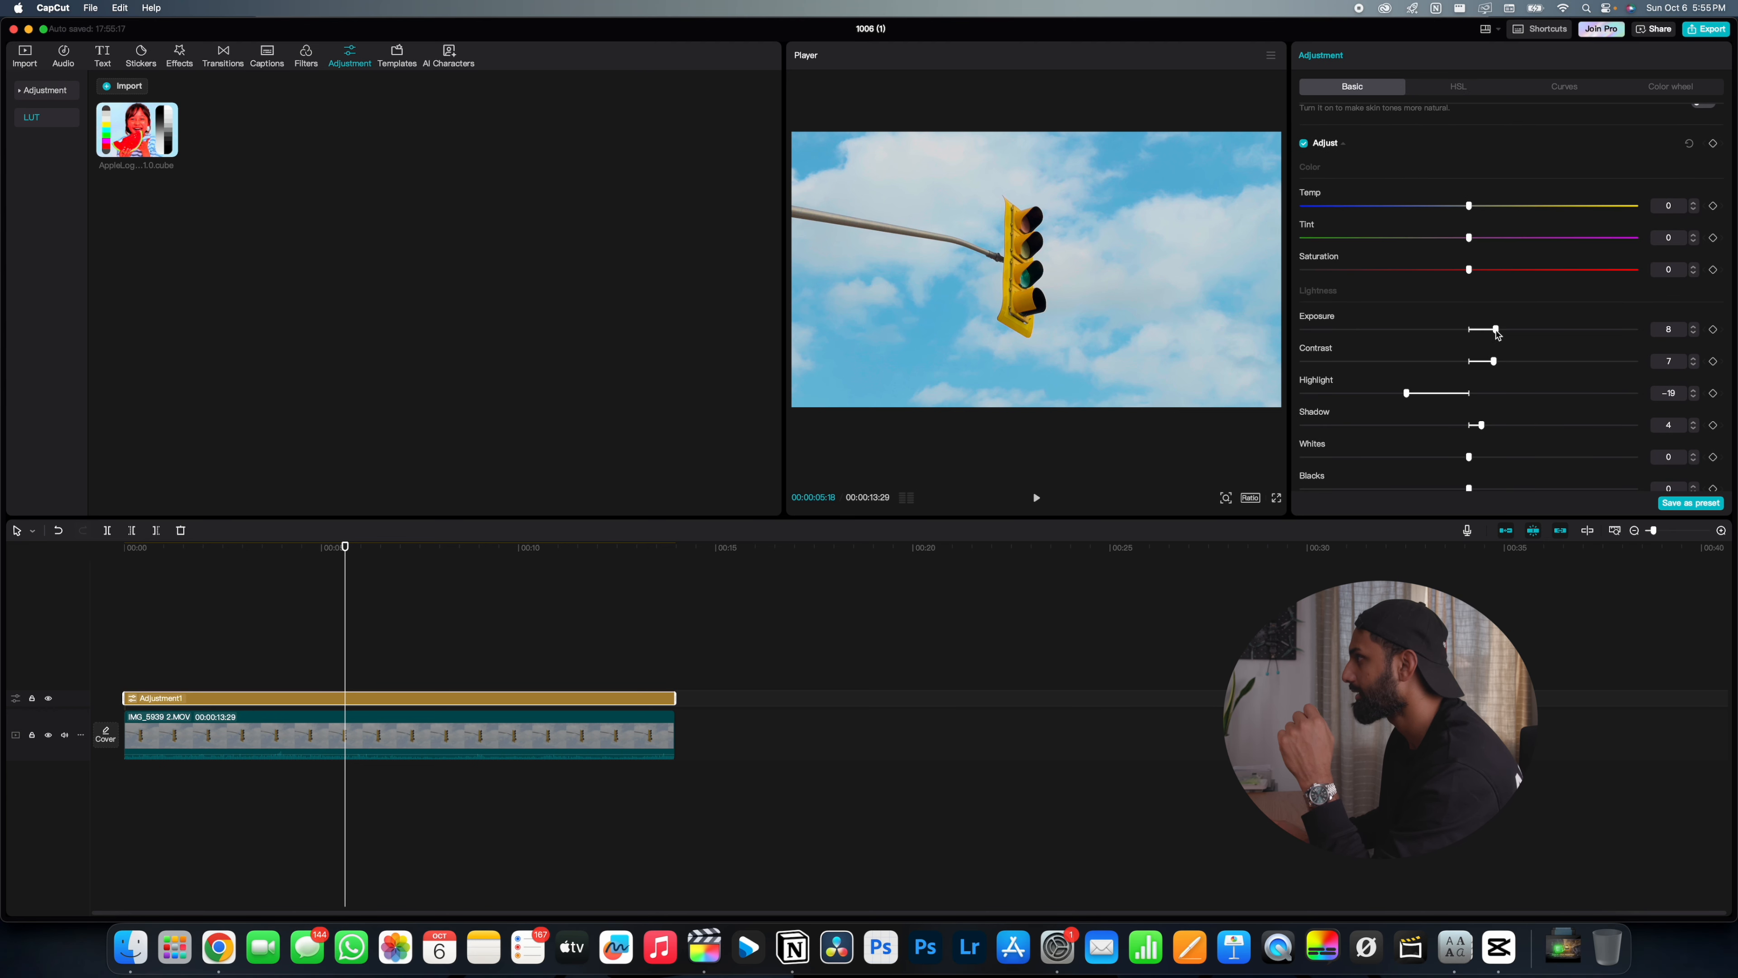